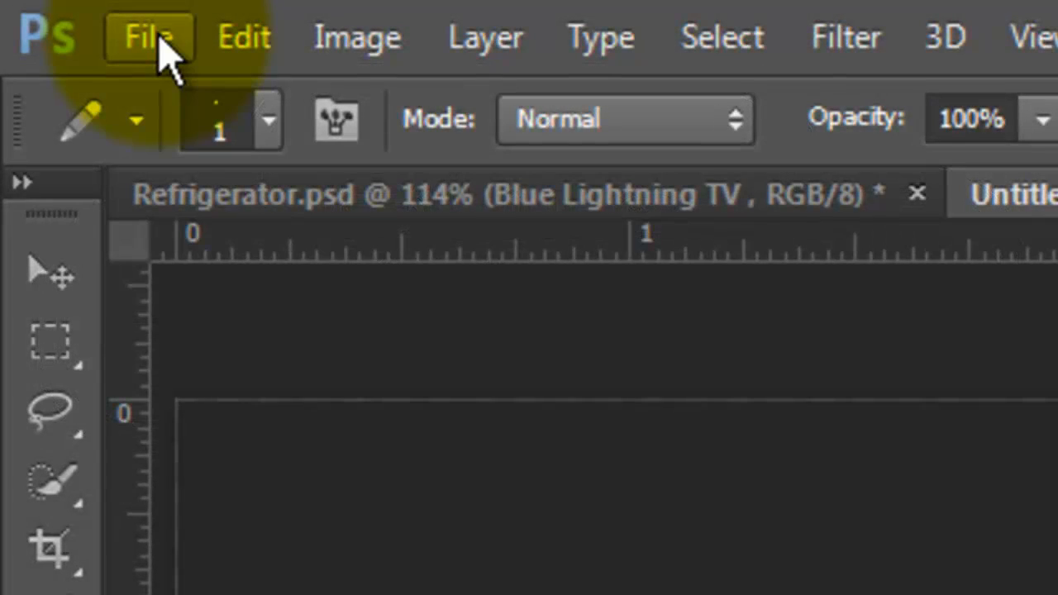
- Create a new 1280×720 px document at 150 pixels per inch
{"action": "left_click", "coordinate": [147, 35]}
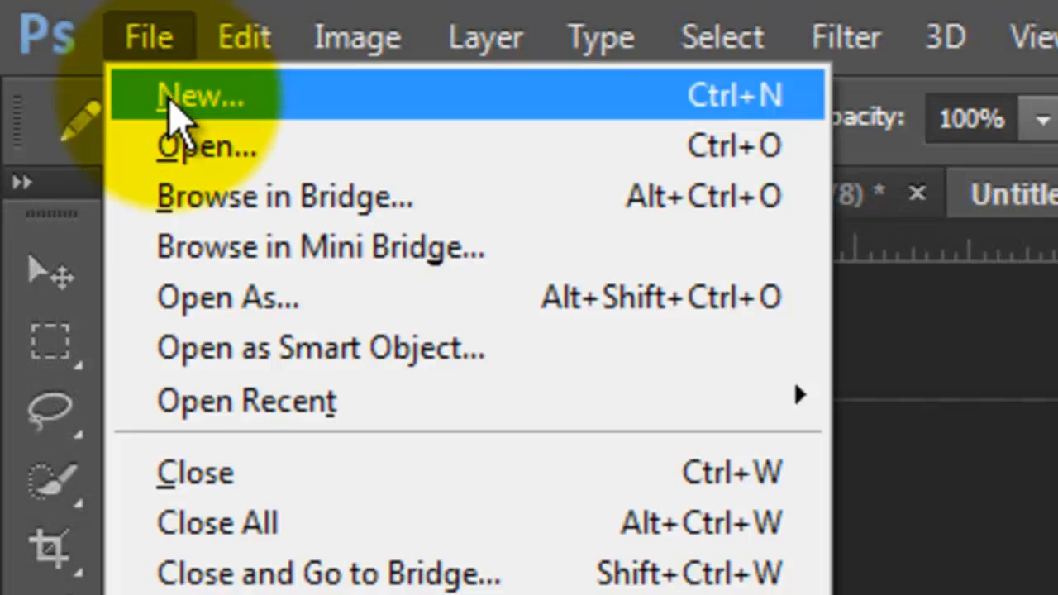
{"action": "left_click", "coordinate": [201, 94]}
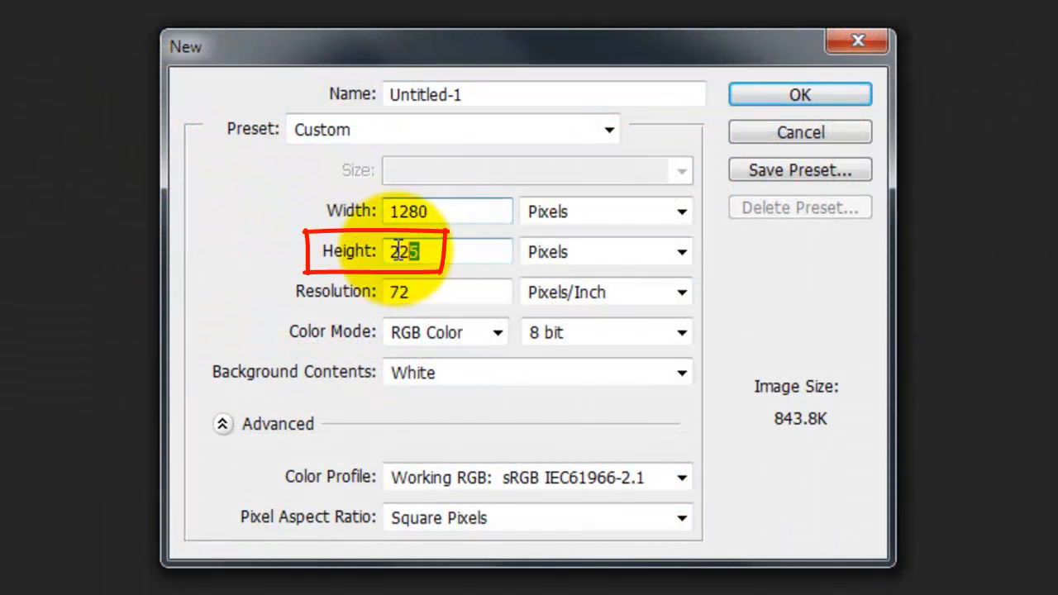
{"action": "type", "text": "720"}
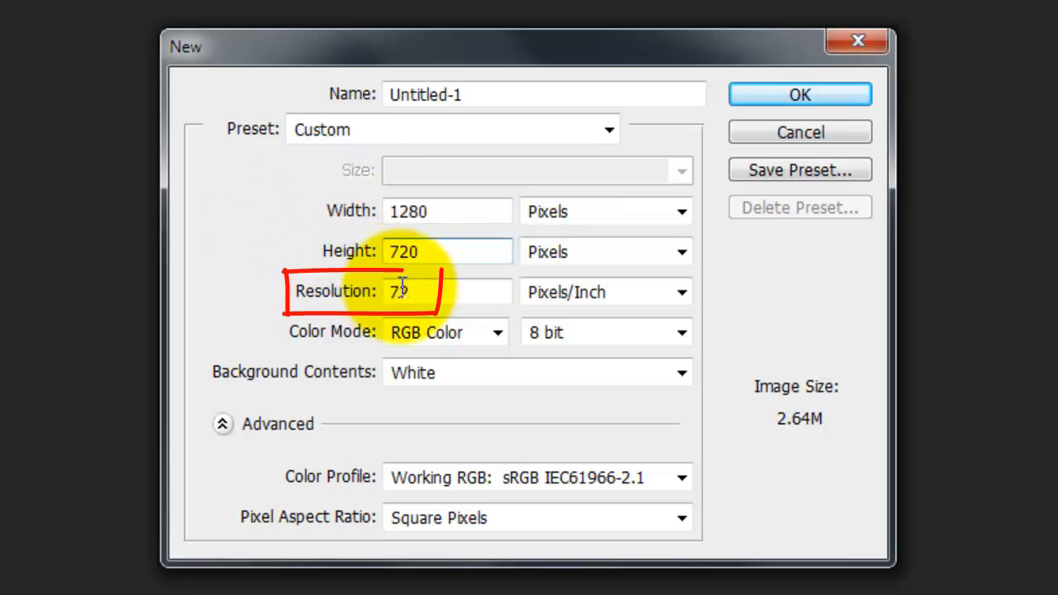
{"action": "type", "text": "150"}
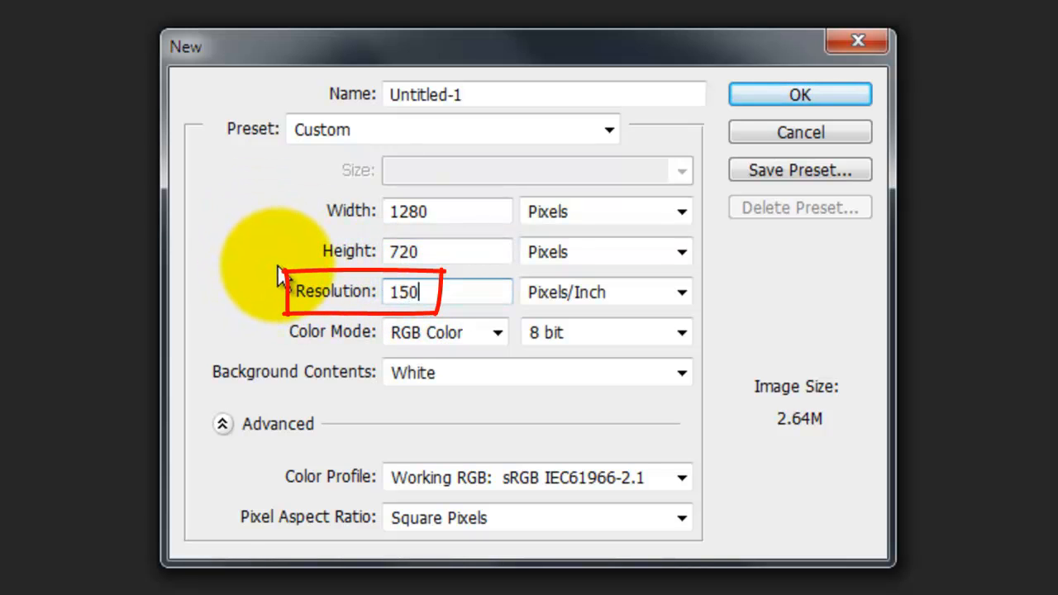
{"action": "left_click", "coordinate": [799, 93]}
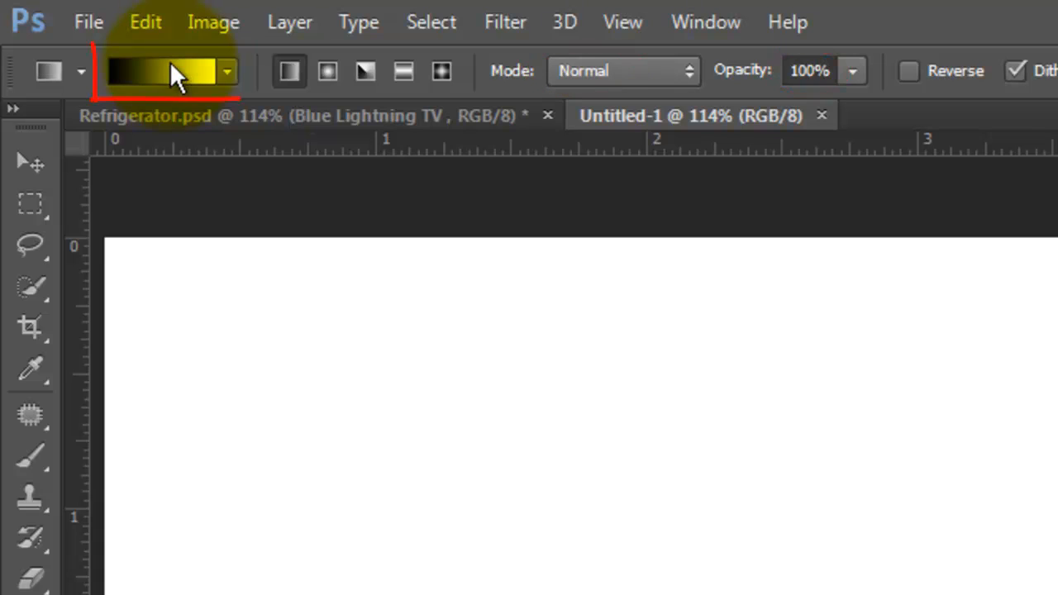
- Define a 262626–white–404040 gradient and draw it vertically across the canvas
{"action": "left_click", "coordinate": [161, 70]}
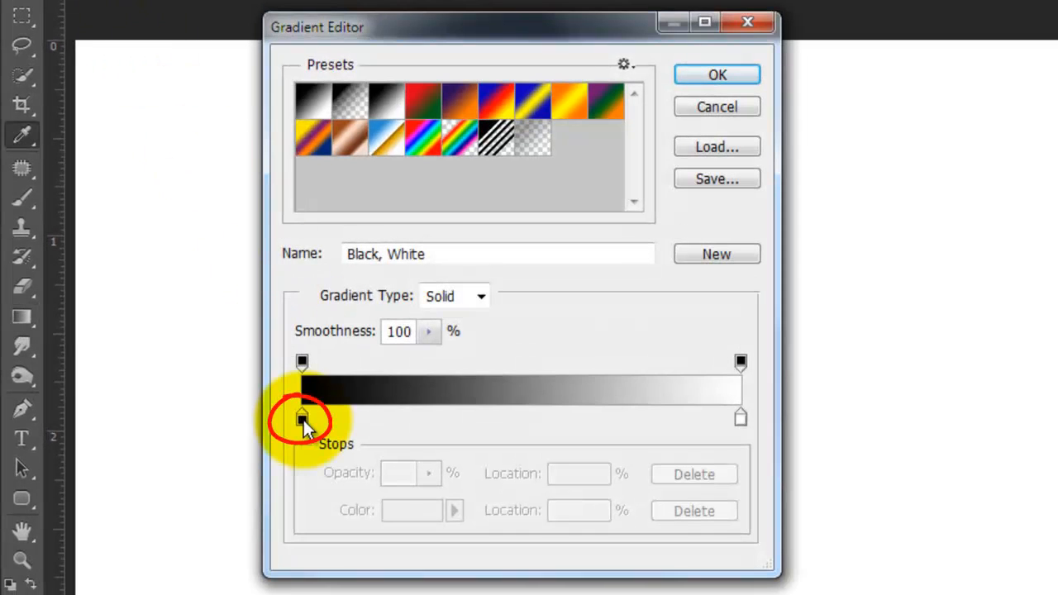
{"action": "left_click", "coordinate": [302, 418]}
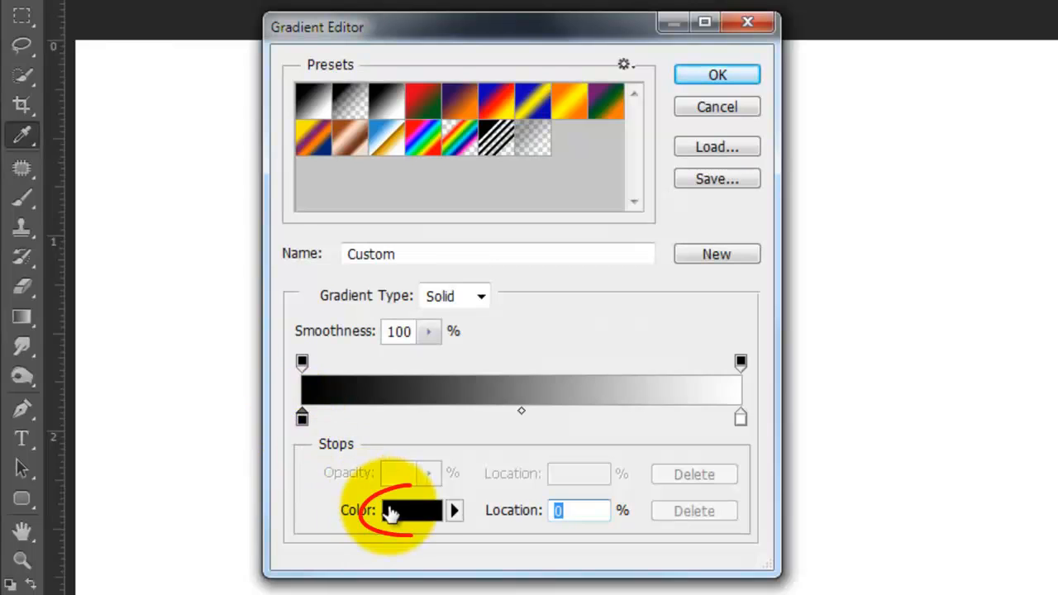
{"action": "left_click", "coordinate": [413, 510]}
{"action": "type", "text": "15"}
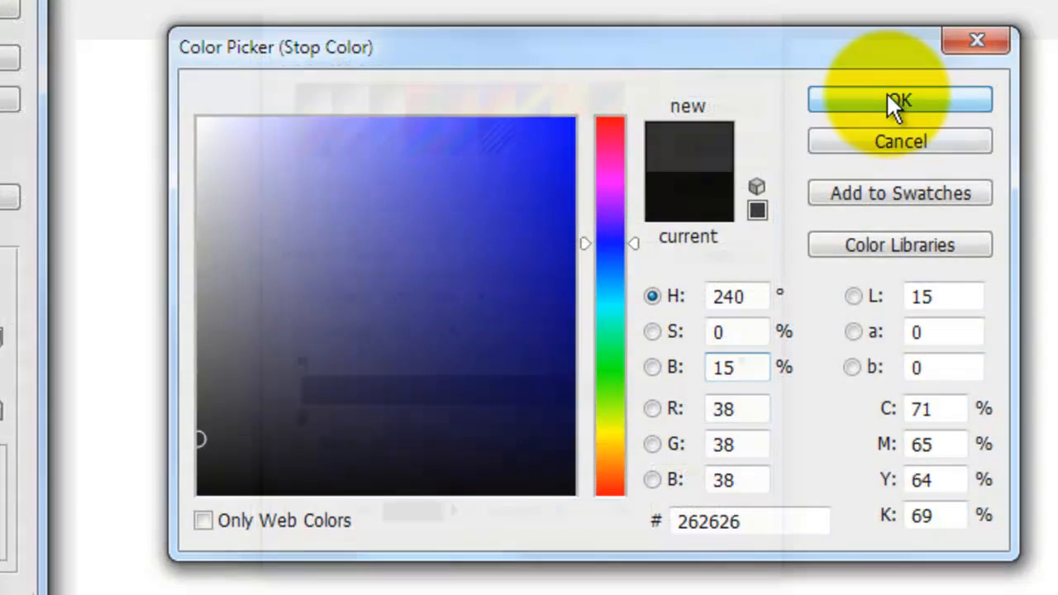
{"action": "left_click", "coordinate": [899, 99]}
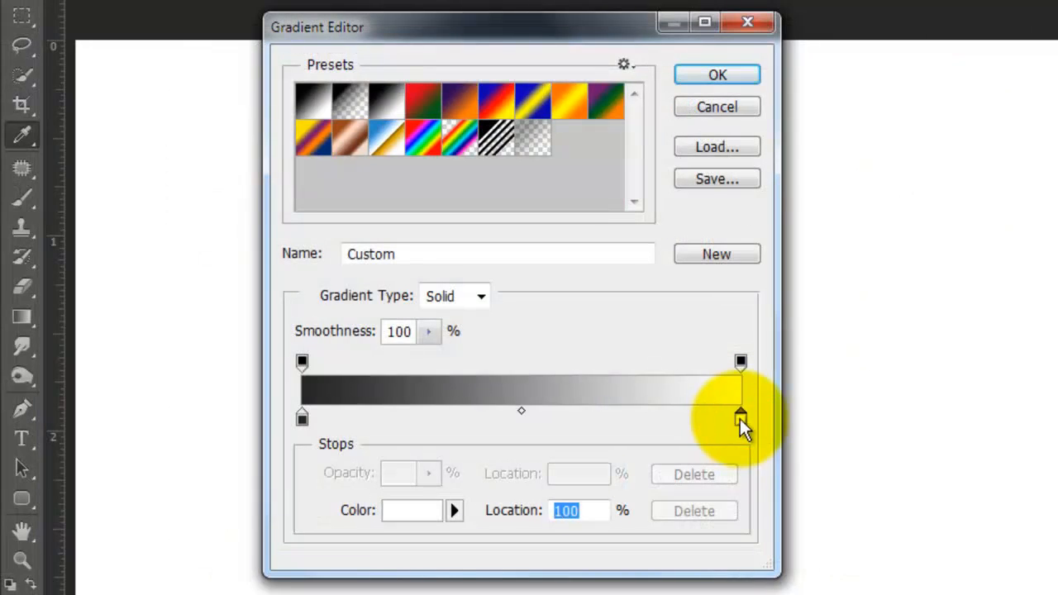
{"action": "left_click_drag", "start_coordinate": [739, 418], "coordinate": [521, 417]}
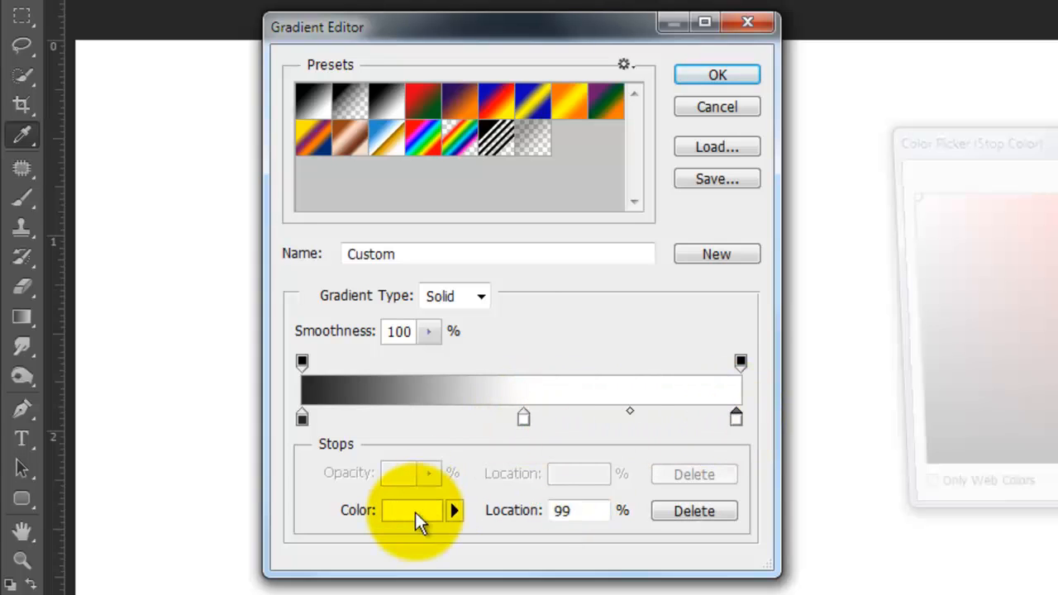
{"action": "left_click", "coordinate": [412, 510]}
{"action": "type", "text": "25"}
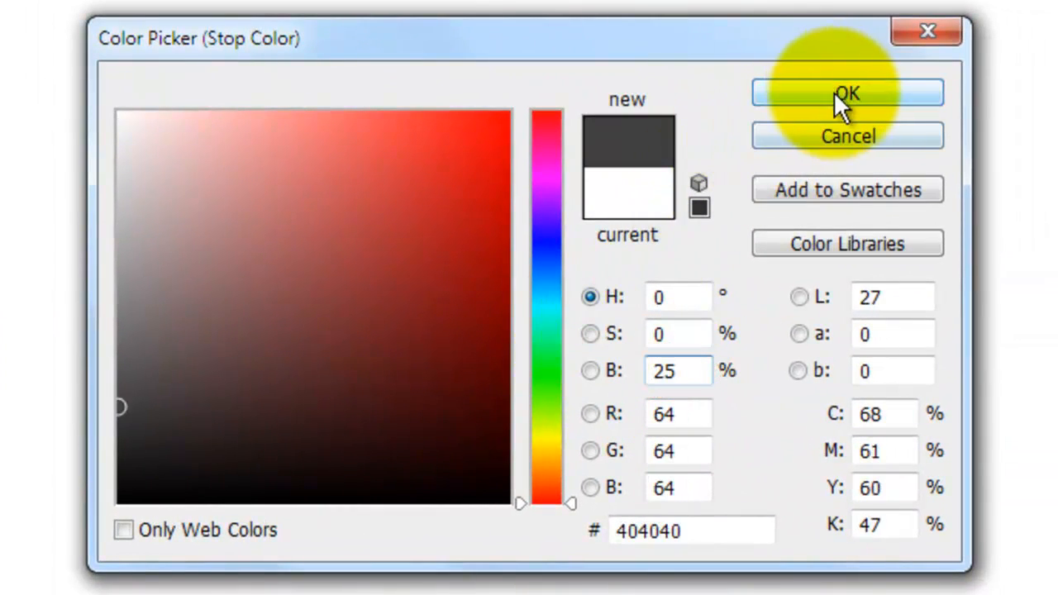
{"action": "left_click", "coordinate": [846, 92]}
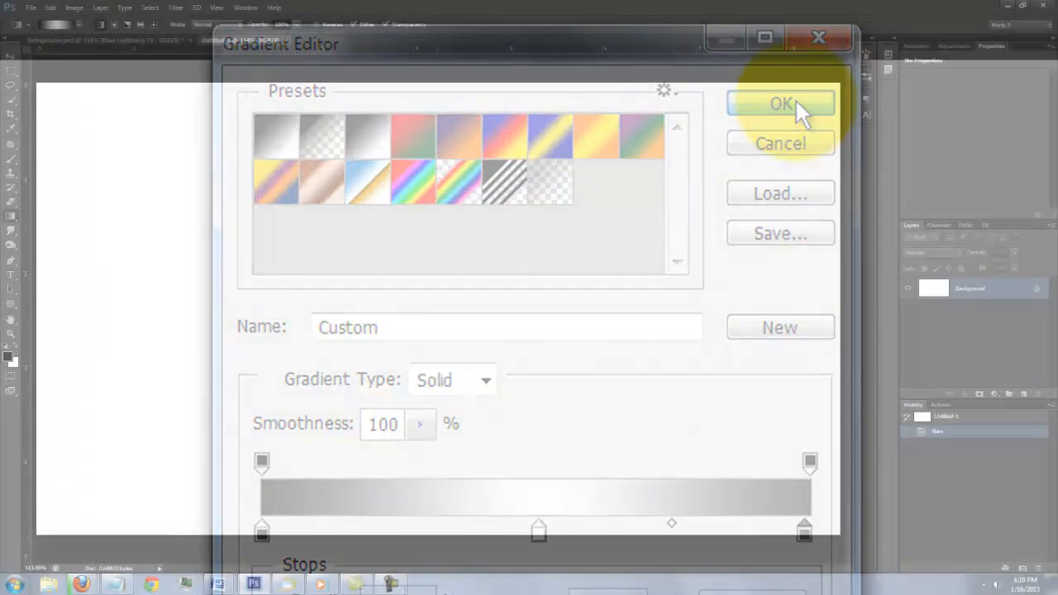
{"action": "left_click", "coordinate": [780, 102]}
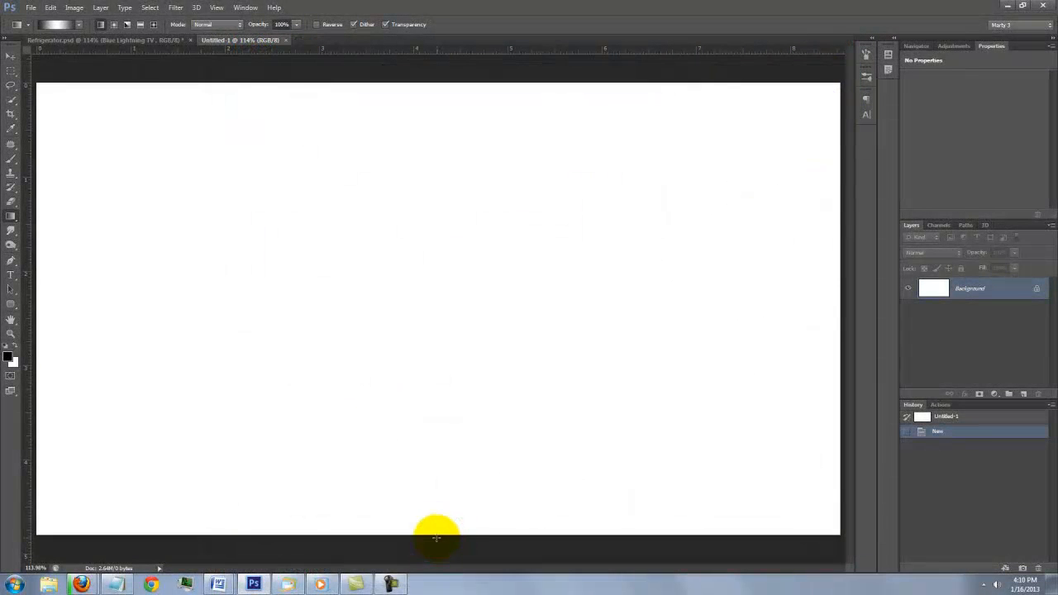
{"action": "mouse_move", "coordinate": [438, 453]}
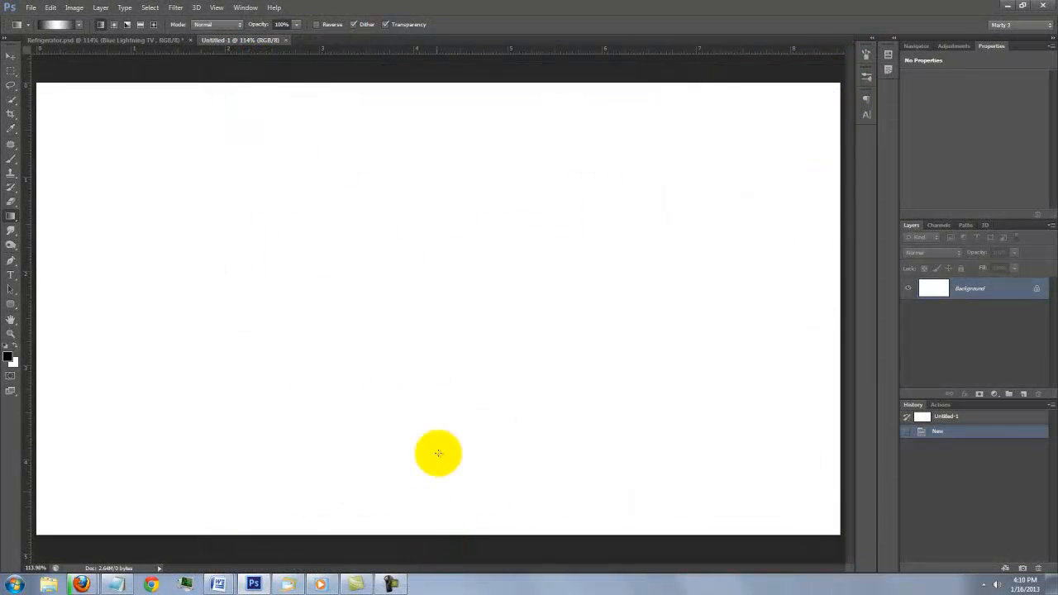
{"action": "left_click_drag", "start_coordinate": [438, 453], "coordinate": [438, 83]}
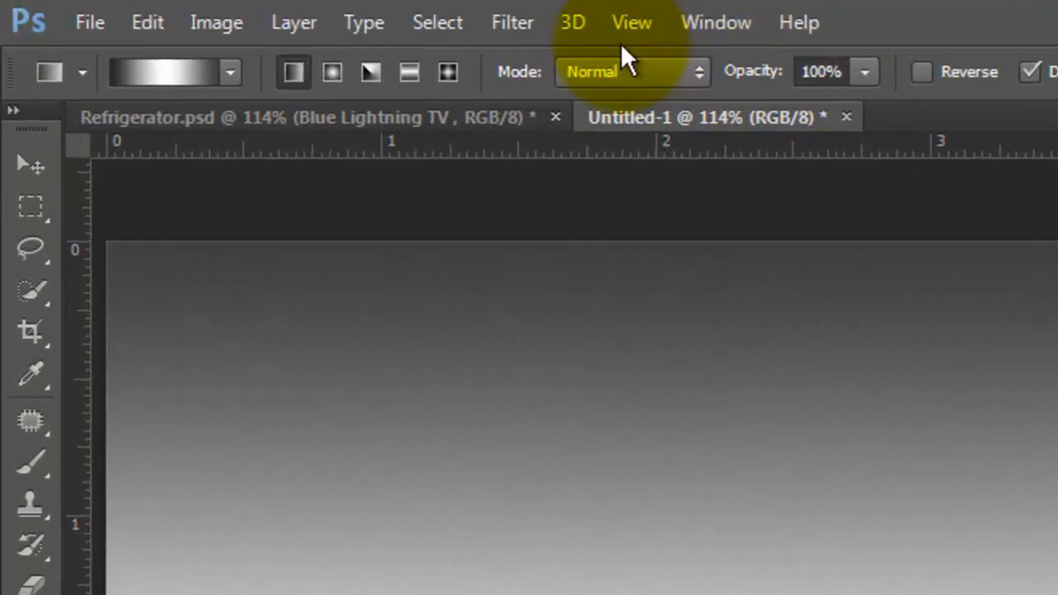
- Add 8% Gaussian monochromatic noise to the gradient background
{"action": "left_click", "coordinate": [524, 22]}
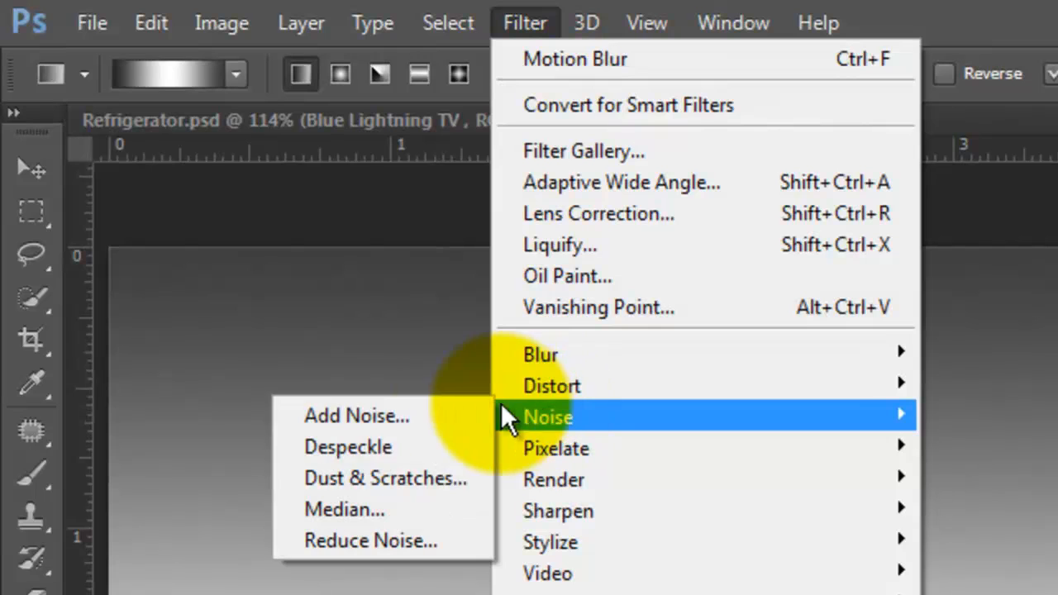
{"action": "left_click", "coordinate": [356, 415]}
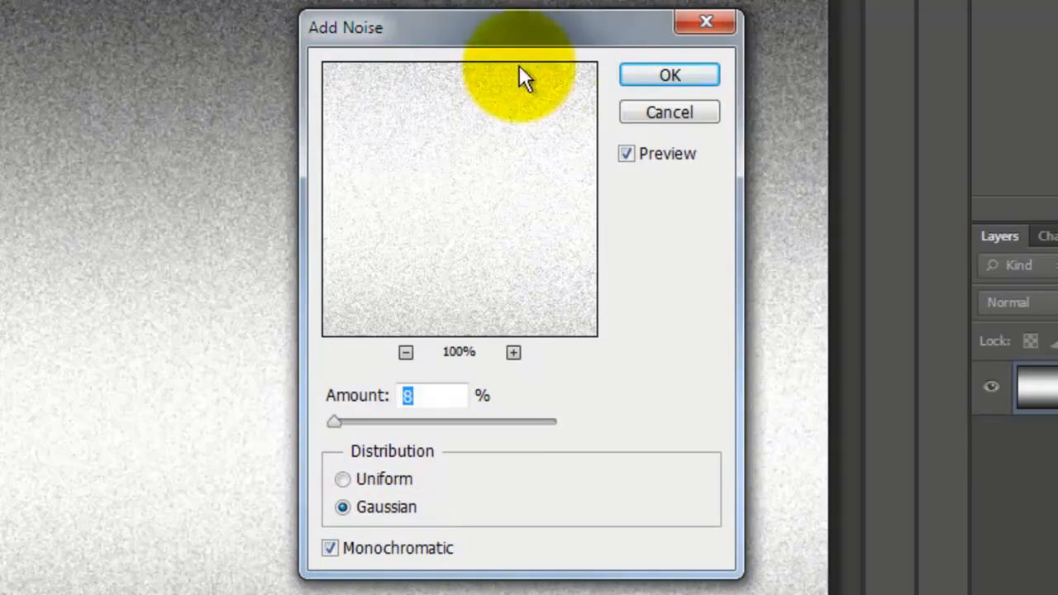
{"action": "left_click", "coordinate": [668, 74]}
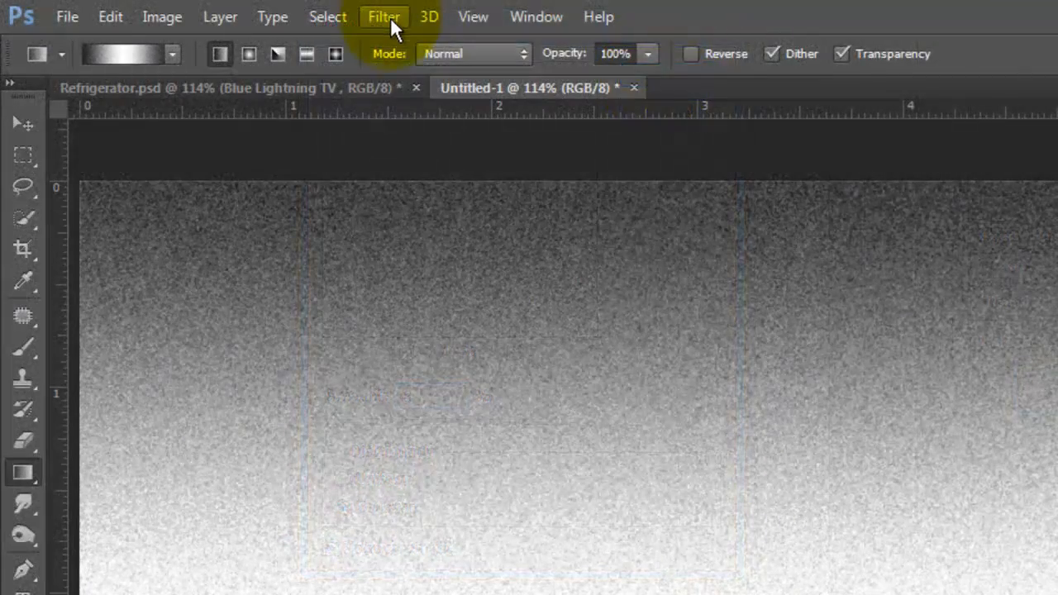
- Apply a horizontal Motion Blur with angle 0 and distance 30
{"action": "left_click", "coordinate": [384, 16]}
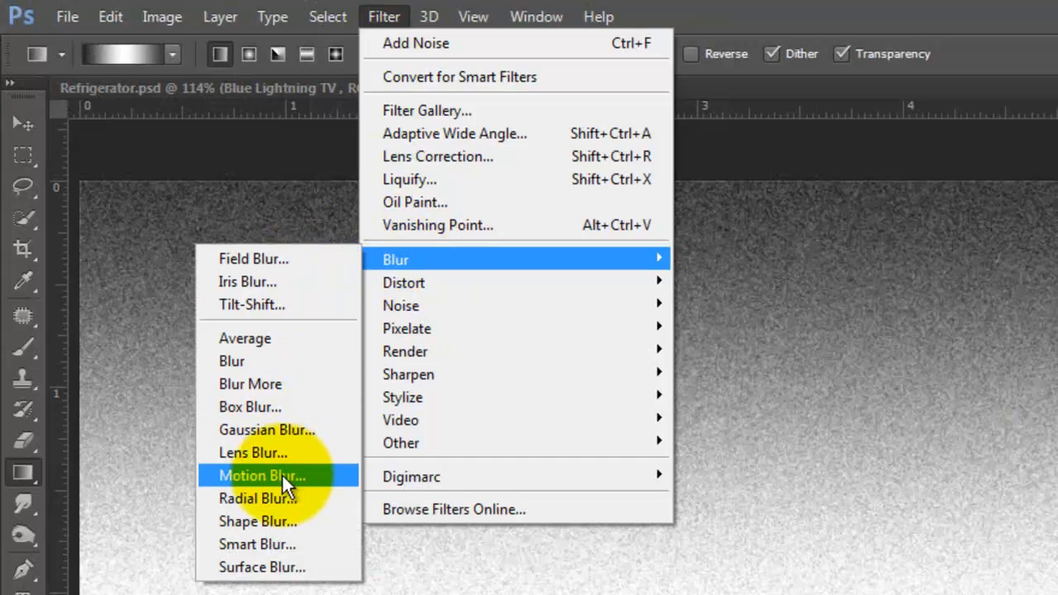
{"action": "left_click", "coordinate": [262, 476]}
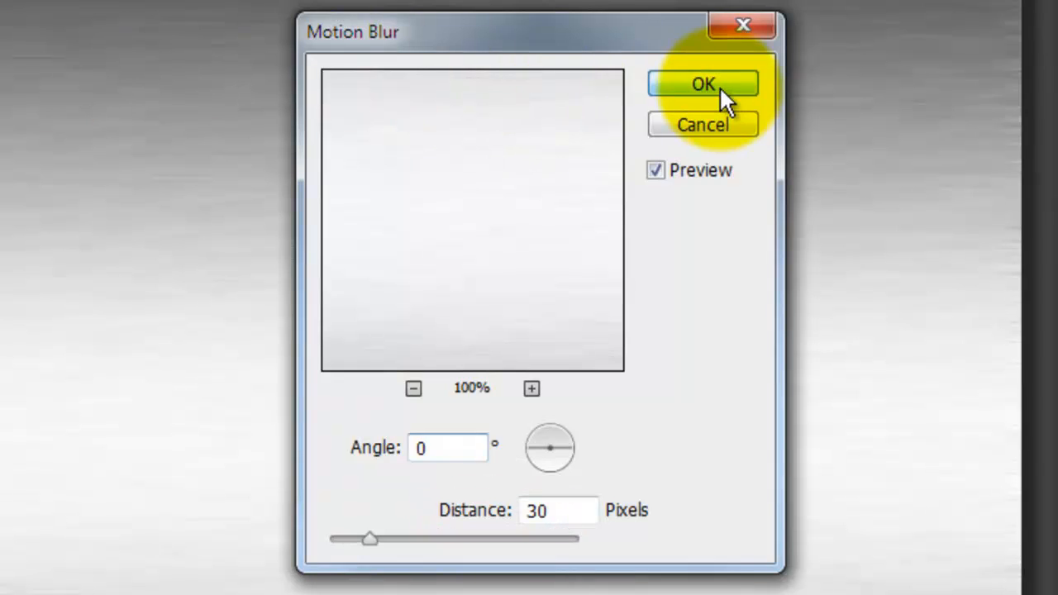
{"action": "left_click", "coordinate": [702, 84]}
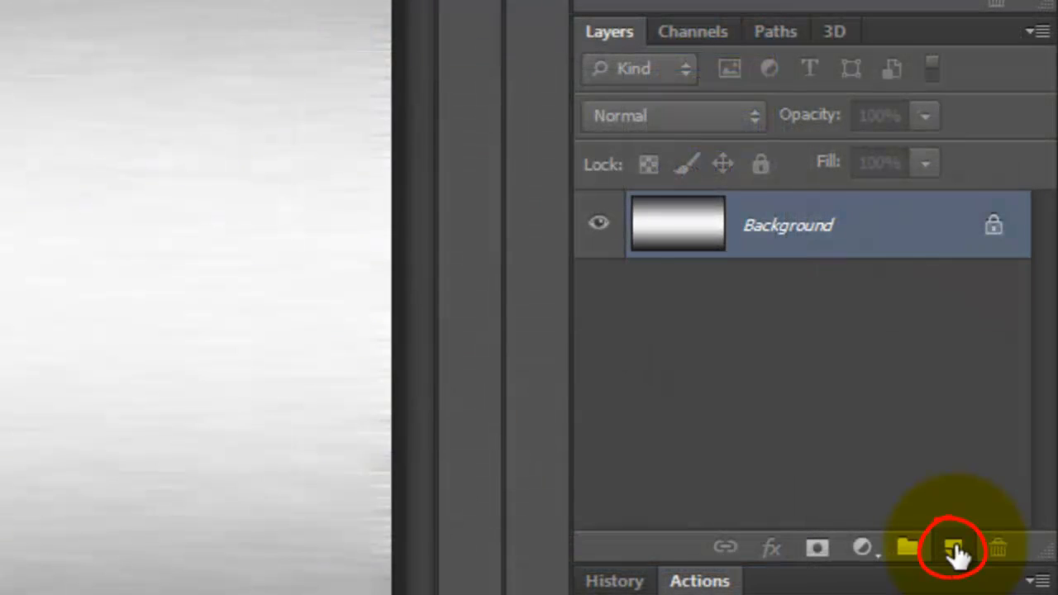
- Add Layer 1 with an inverted radial gradient from the centre, blended with Subtract
{"action": "left_click", "coordinate": [953, 547]}
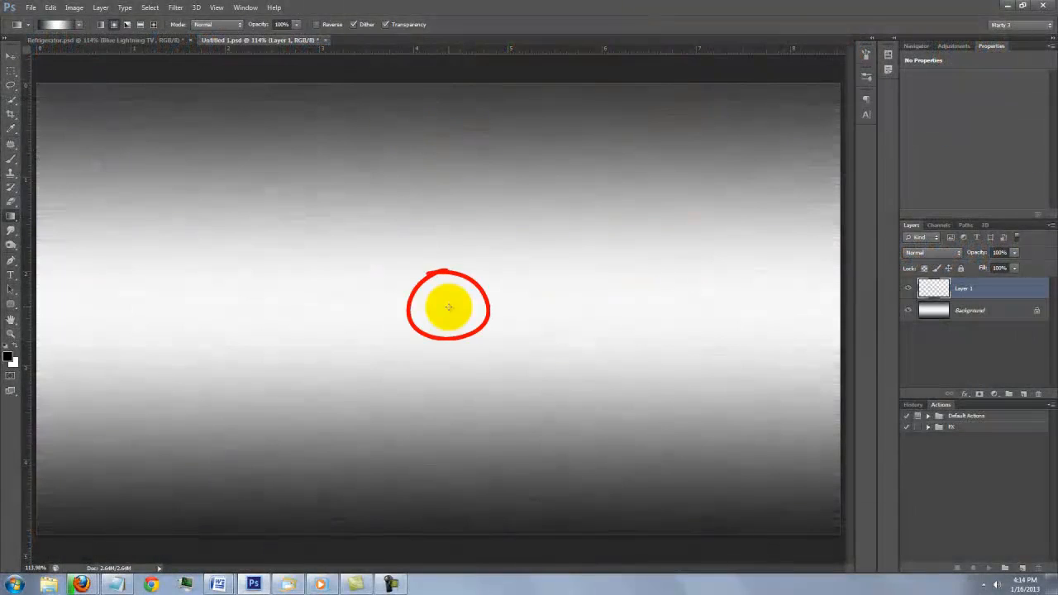
{"action": "left_click_drag", "start_coordinate": [449, 306], "coordinate": [755, 306]}
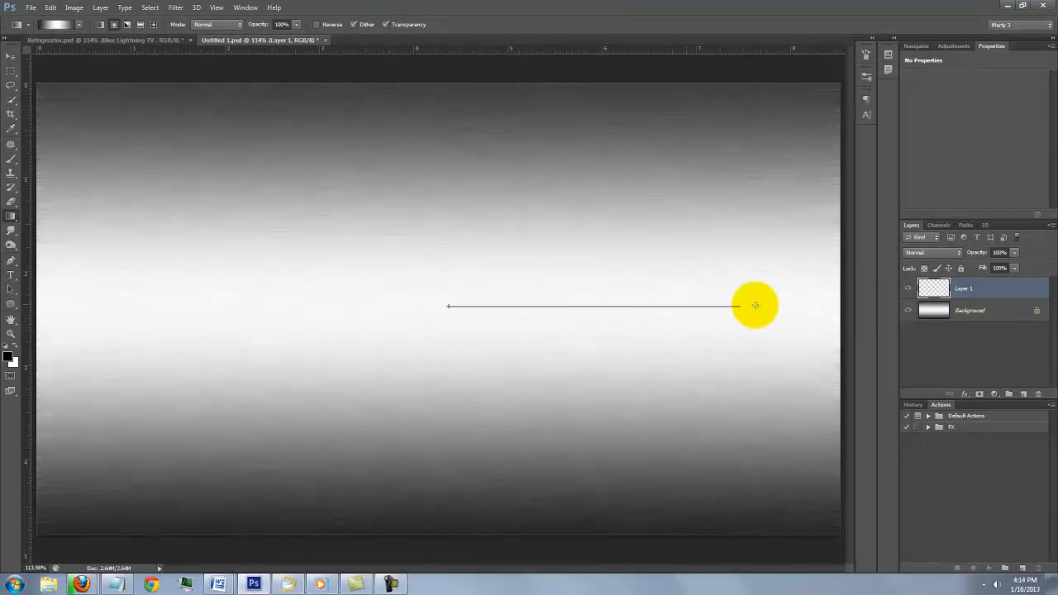
{"action": "left_click_drag", "start_coordinate": [447, 306], "coordinate": [739, 306]}
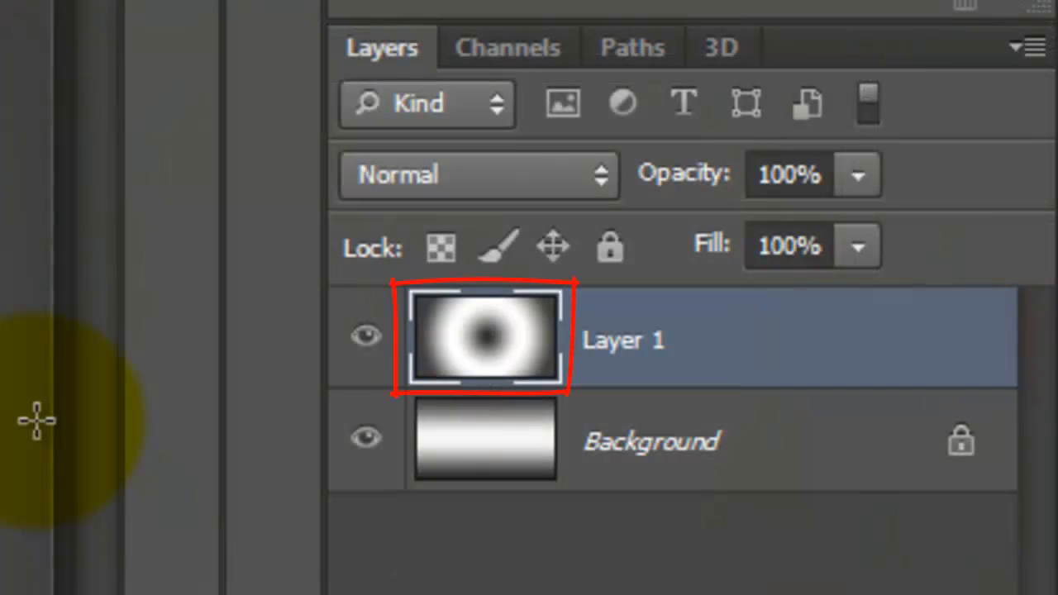
{"action": "key", "text": "ctrl+i"}
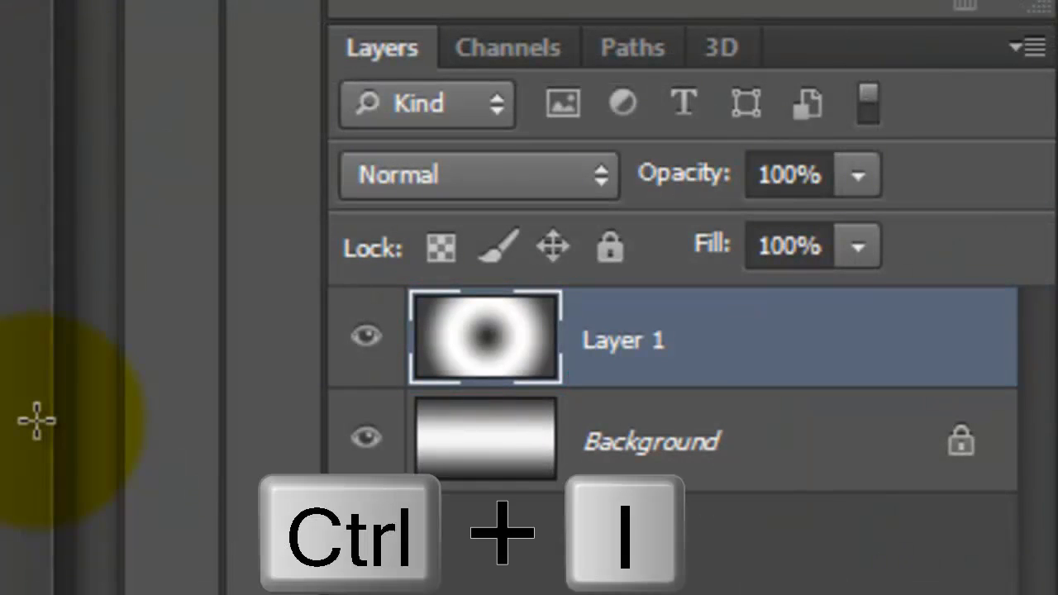
{"action": "key", "text": "ctrl+i"}
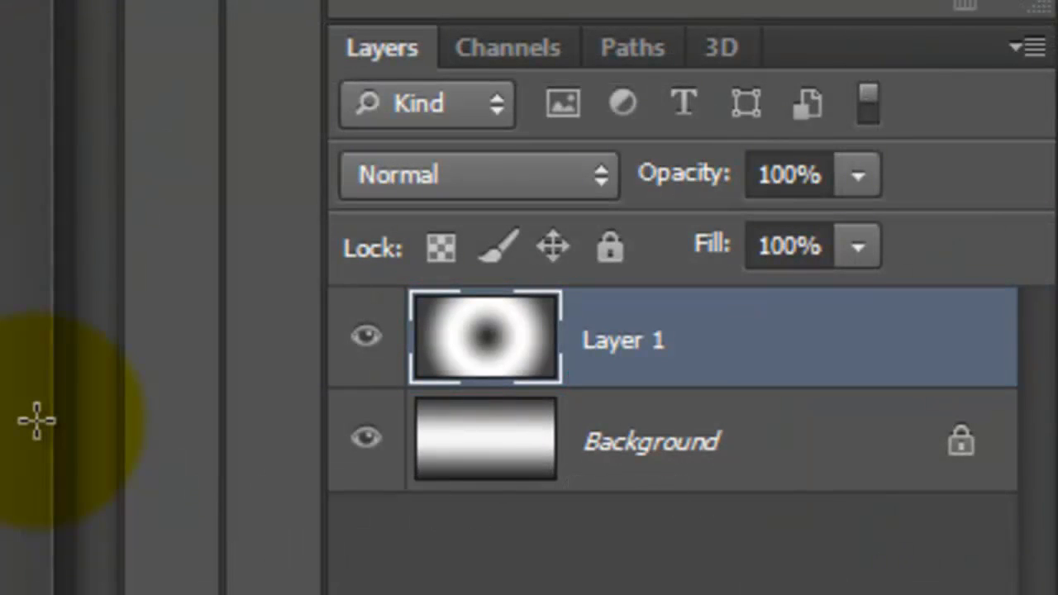
{"action": "left_click", "coordinate": [478, 174]}
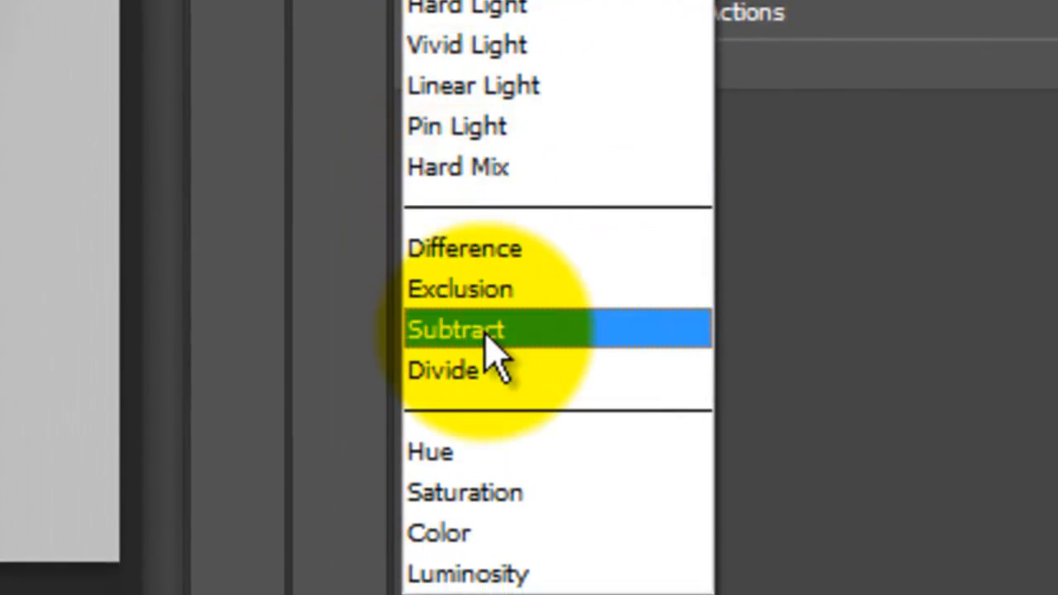
{"action": "left_click", "coordinate": [457, 329]}
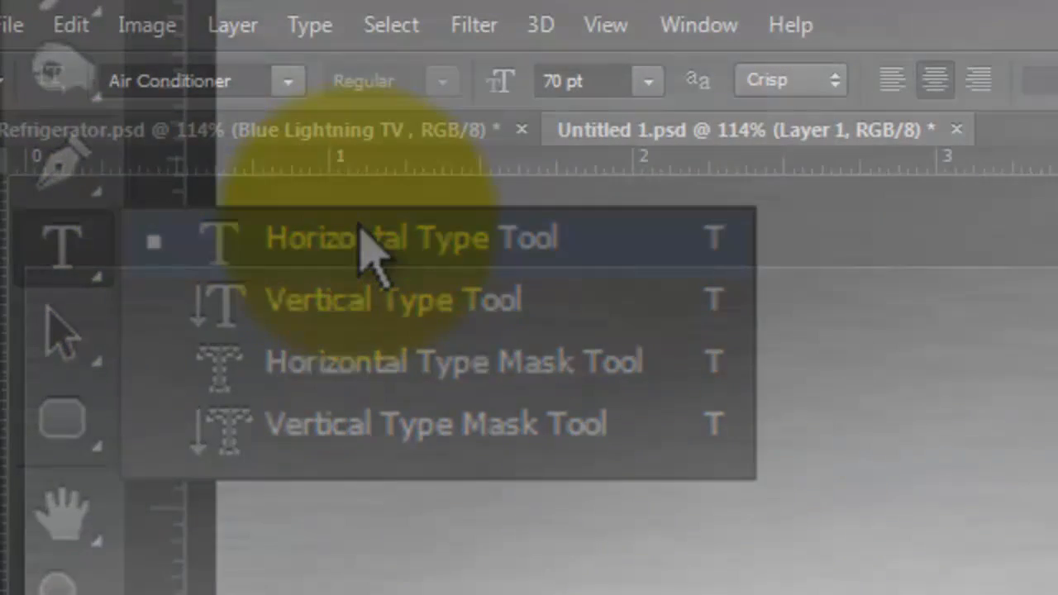
- Type 'Blue Lightning TV' in Air Conditioner 70 pt and centre it on the canvas
{"action": "left_click", "coordinate": [288, 80]}
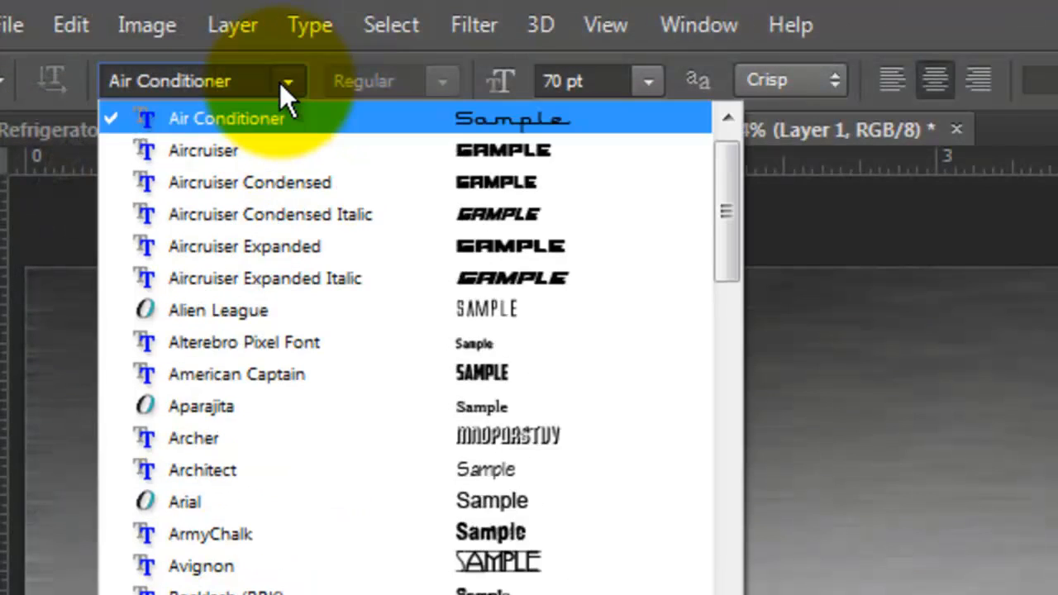
{"action": "left_click", "coordinate": [288, 81]}
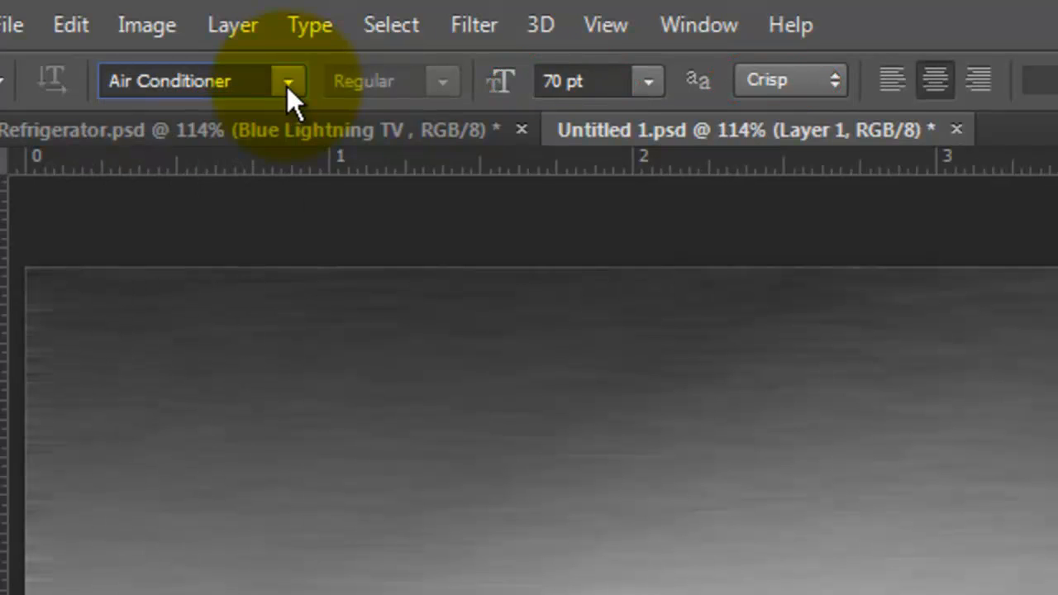
{"action": "left_click", "coordinate": [935, 81]}
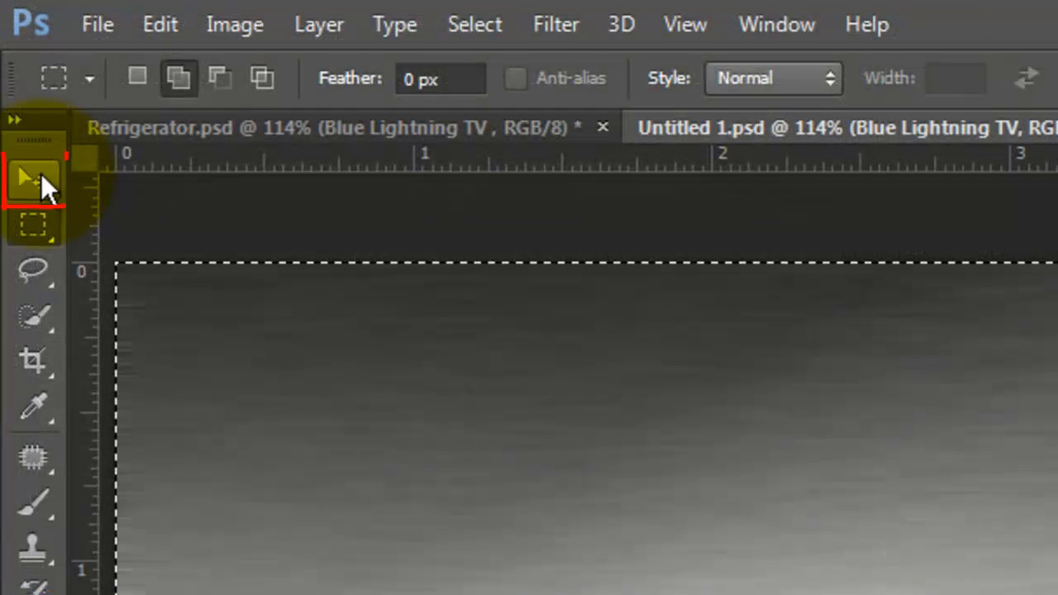
{"action": "left_click", "coordinate": [33, 178]}
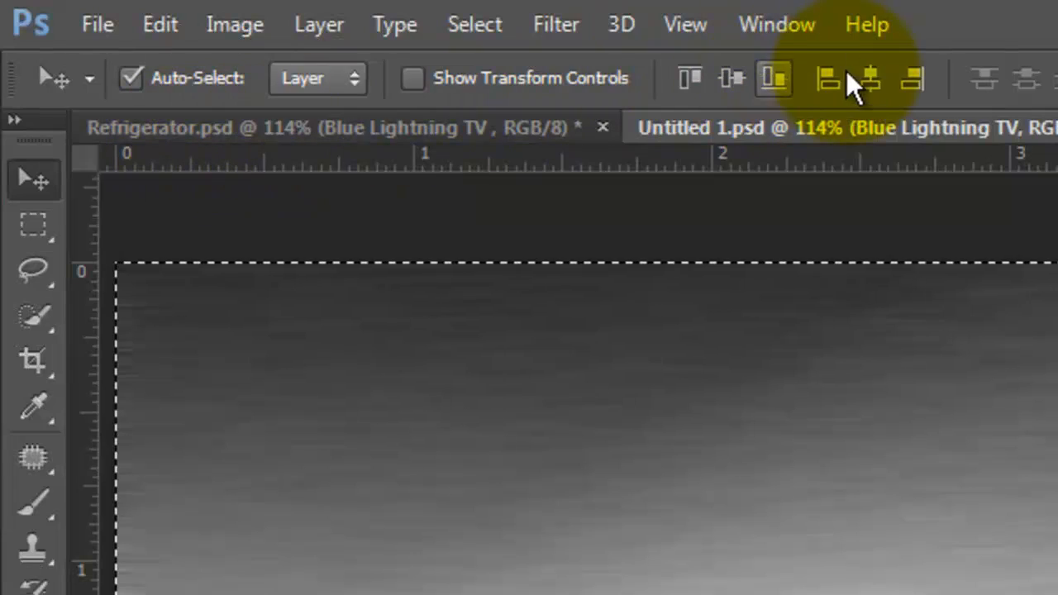
{"action": "left_click", "coordinate": [869, 79]}
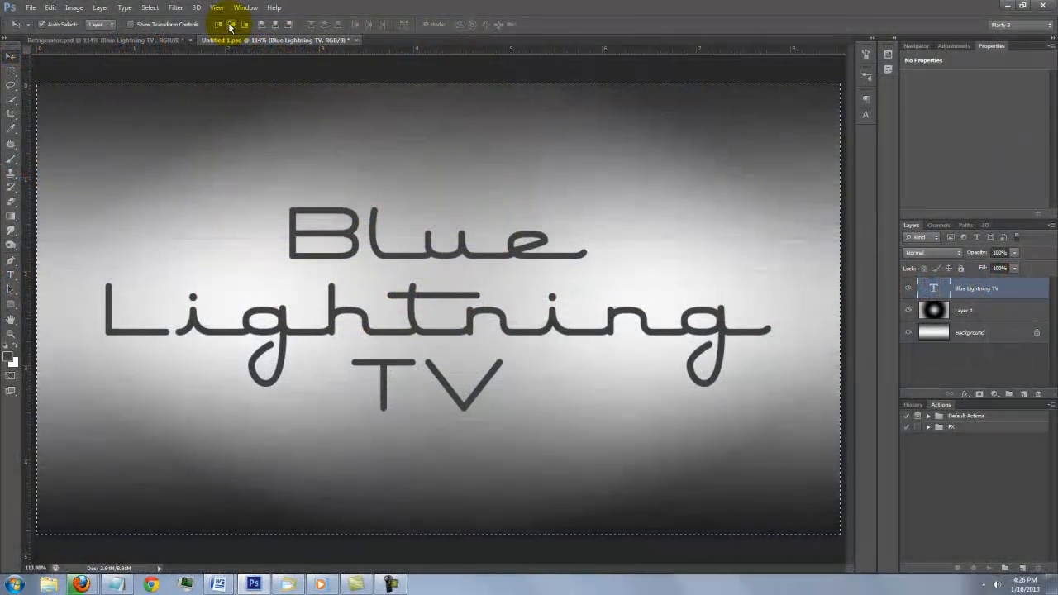
{"action": "key", "text": "ctrl+d"}
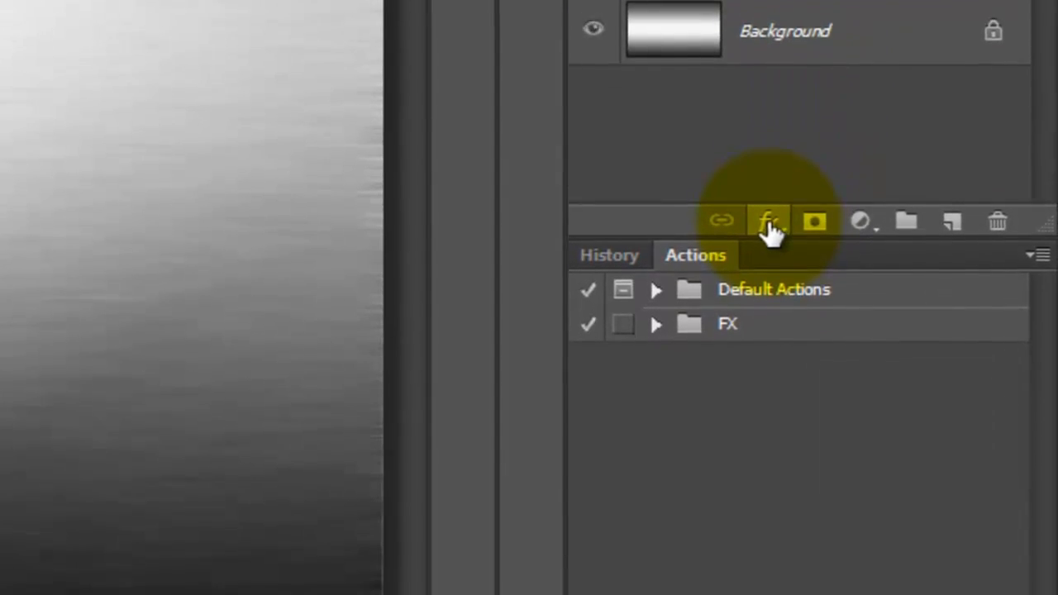
- Add a Down Outer Bevel: depth 195, size 10, angle 139, altitude 42, Ring gloss contour
{"action": "left_click", "coordinate": [767, 221]}
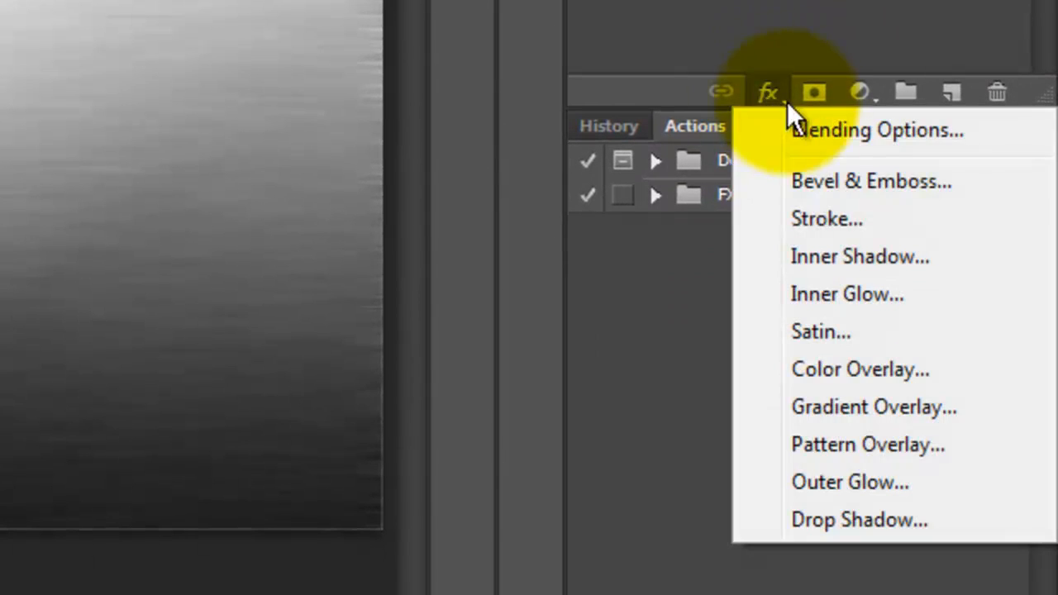
{"action": "left_click", "coordinate": [871, 181]}
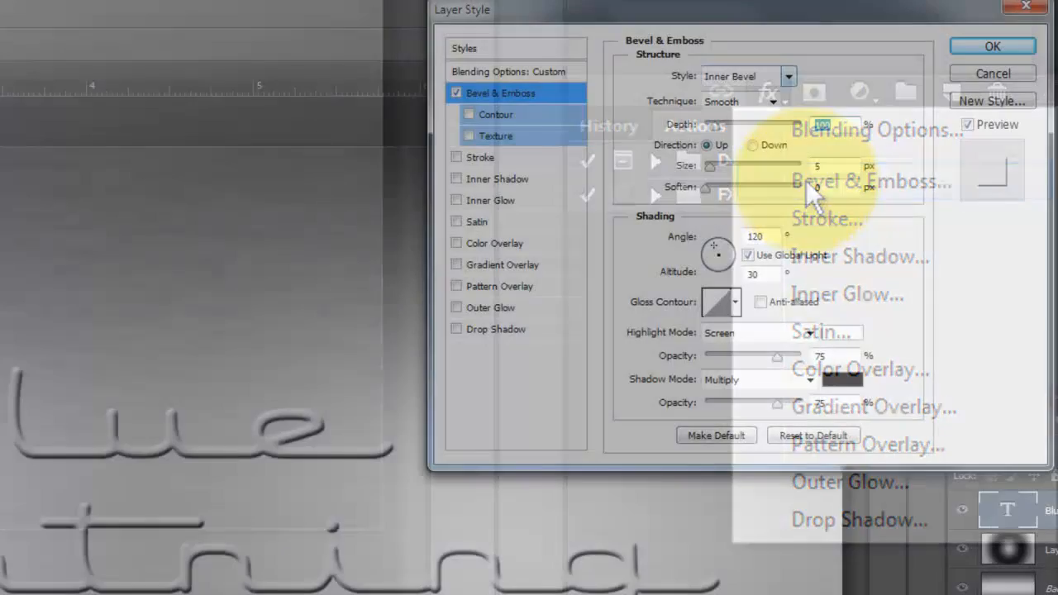
{"action": "left_click", "coordinate": [731, 76]}
{"action": "type", "text": "195"}
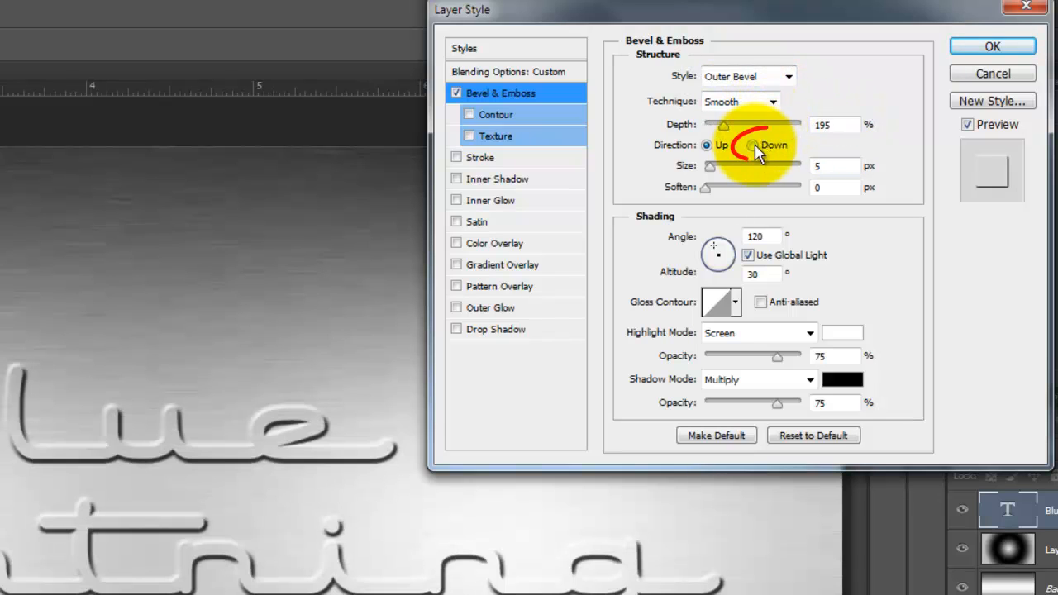
{"action": "left_click", "coordinate": [749, 145]}
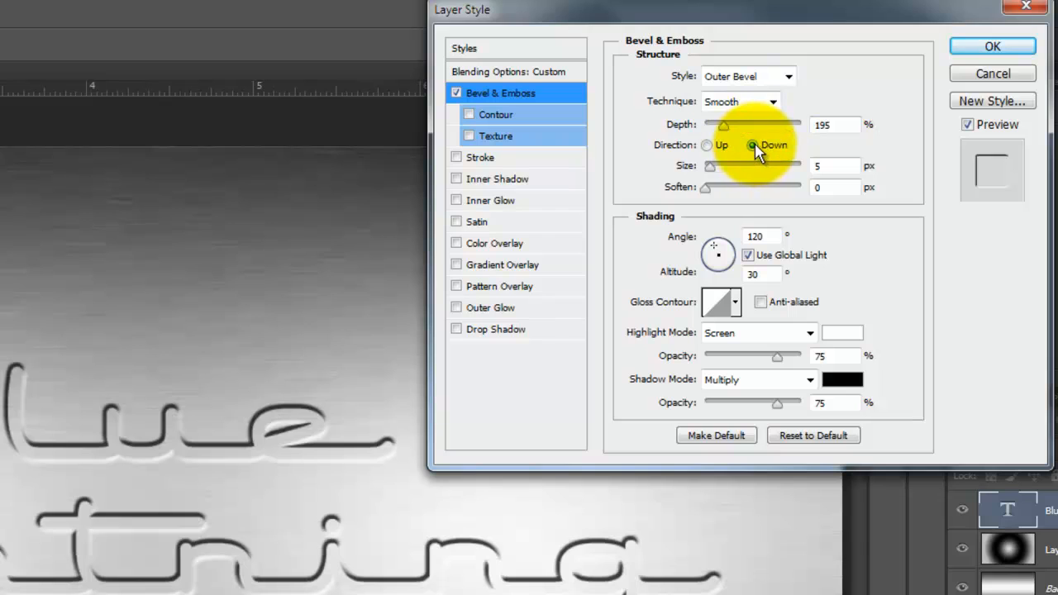
{"action": "type", "text": "10"}
{"action": "type", "text": "42"}
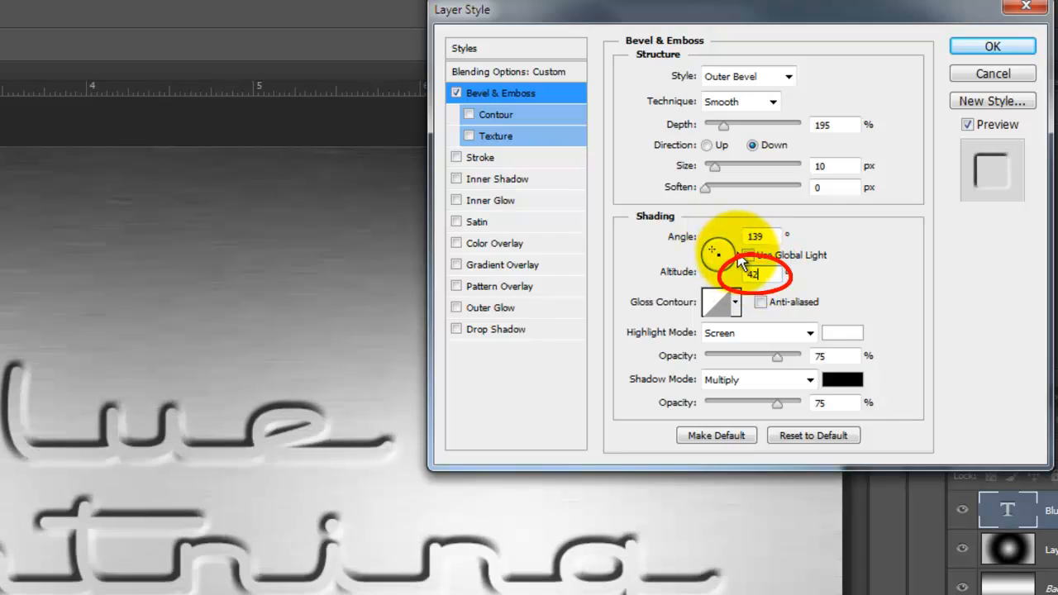
{"action": "left_click", "coordinate": [734, 301]}
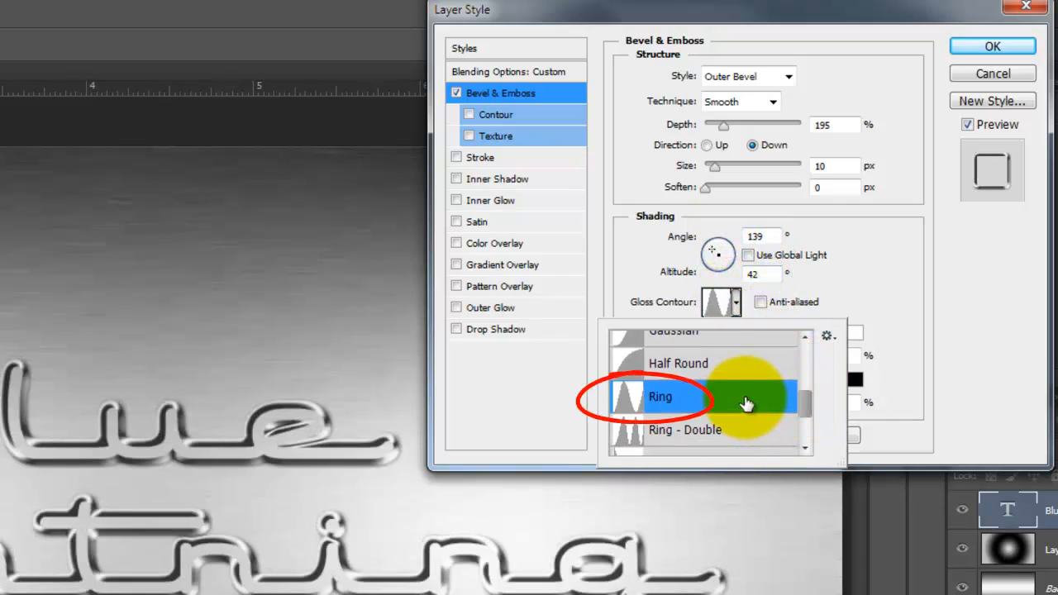
{"action": "left_click", "coordinate": [660, 397]}
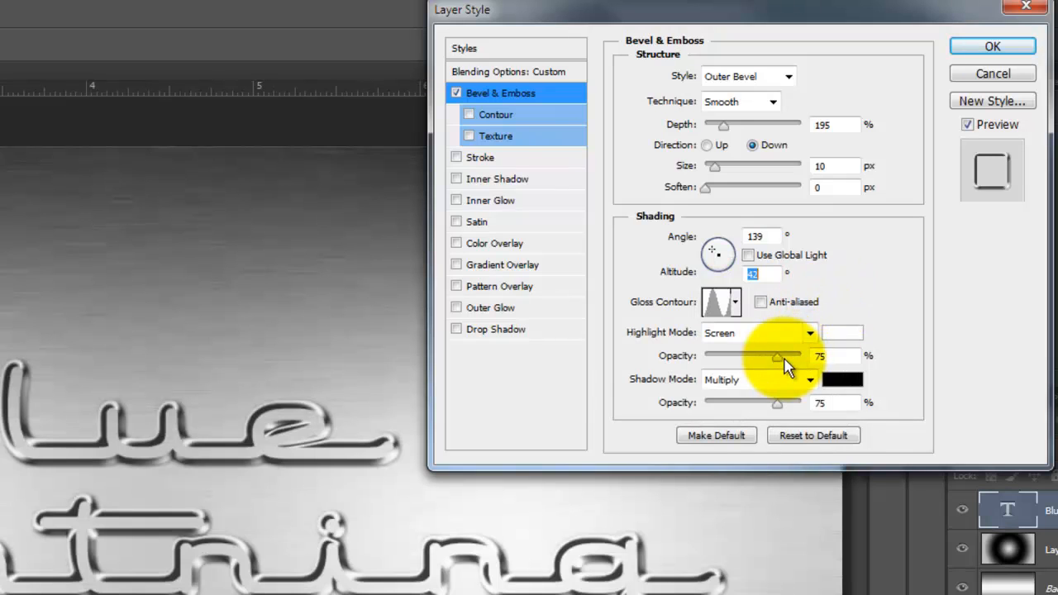
{"action": "left_click_drag", "start_coordinate": [777, 356], "coordinate": [835, 355]}
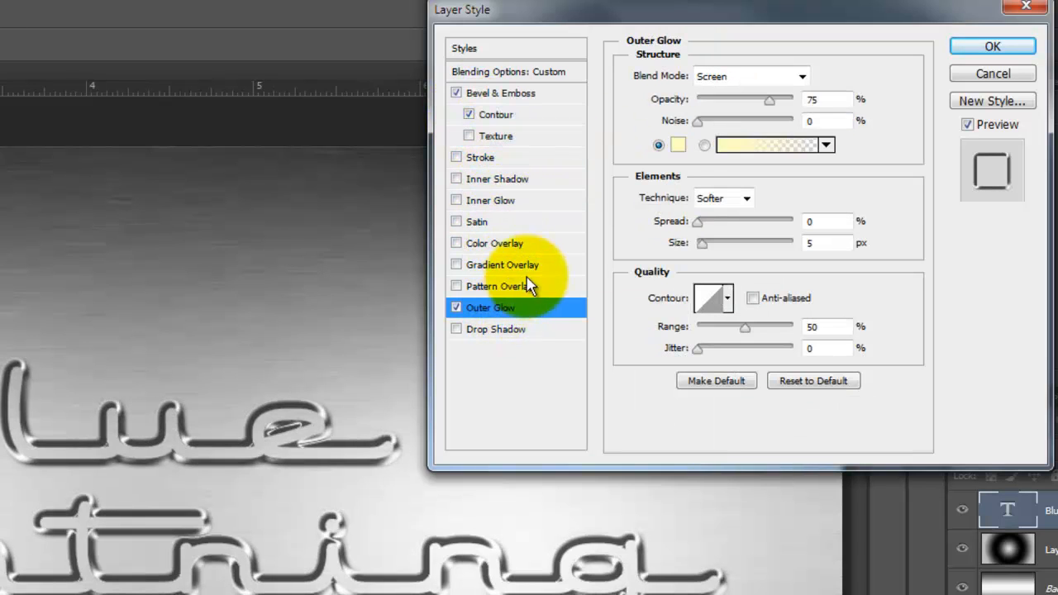
- Give the title a white 18 px outer glow in Difference mode
{"action": "left_click", "coordinate": [677, 144]}
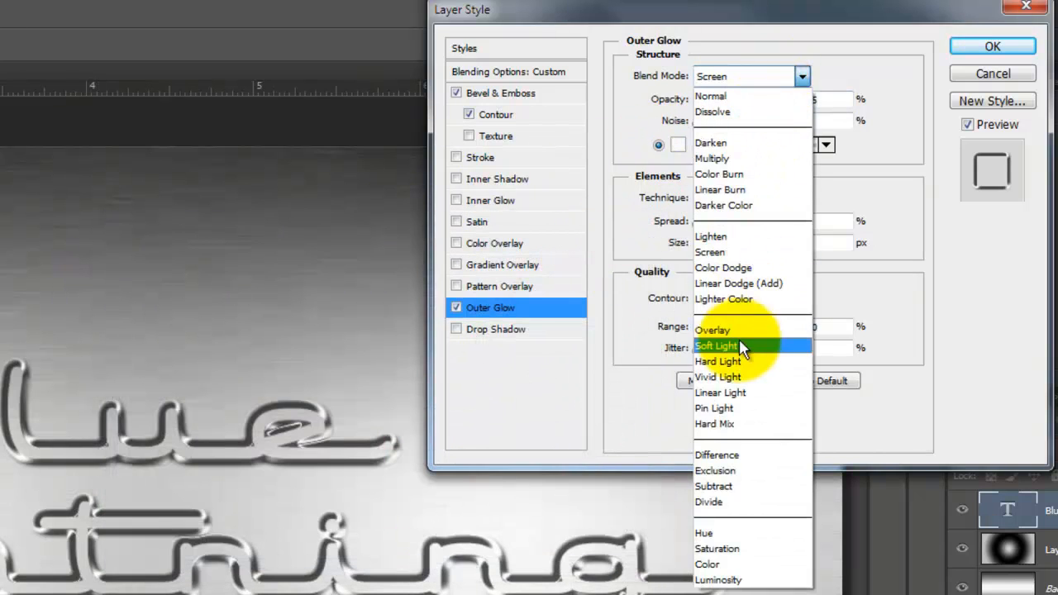
{"action": "left_click", "coordinate": [717, 454]}
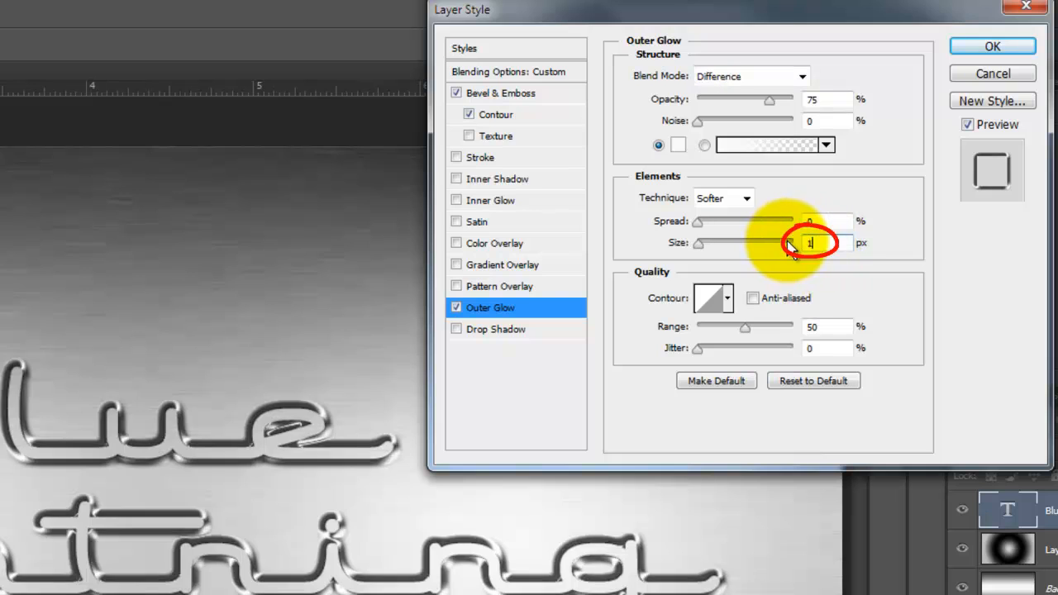
{"action": "type", "text": "18"}
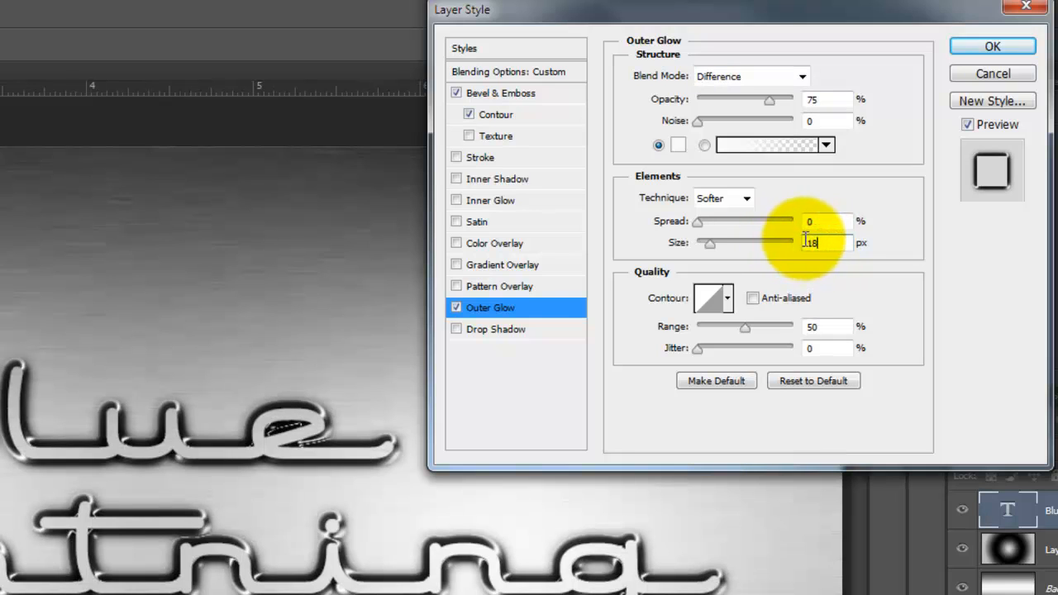
{"action": "left_click", "coordinate": [496, 329]}
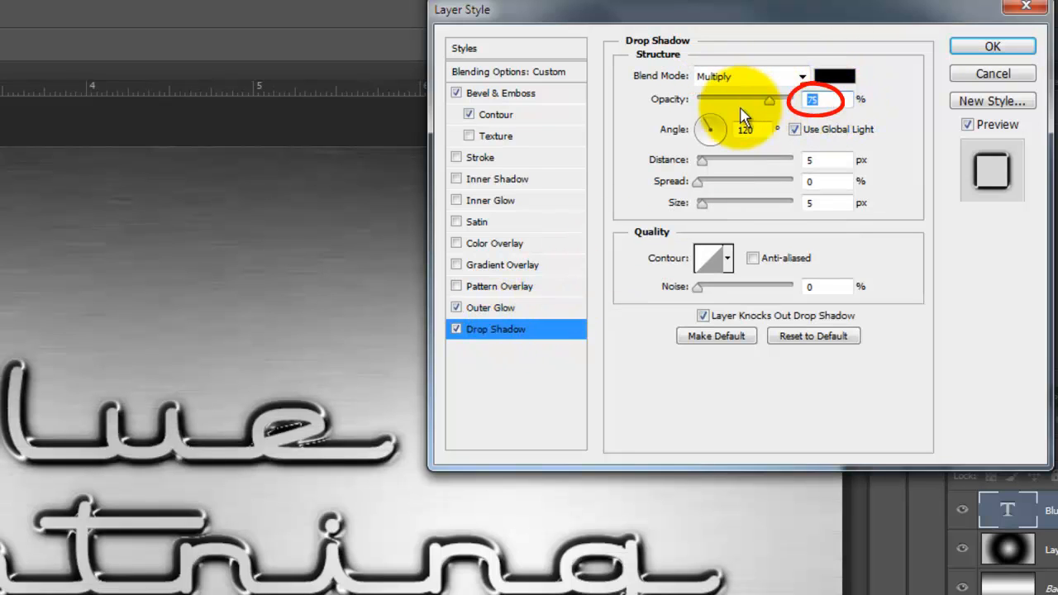
- Set the drop shadow to 10% opacity, 16 px distance, 56% spread, 7 px size, and apply
{"action": "left_click_drag", "start_coordinate": [765, 100], "coordinate": [703, 100]}
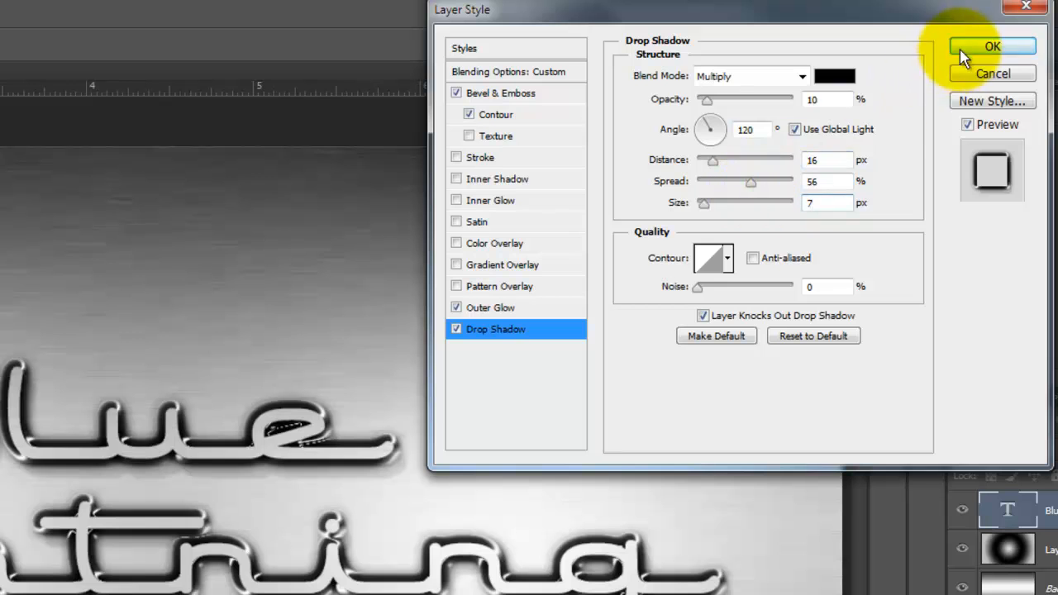
{"action": "left_click", "coordinate": [992, 46]}
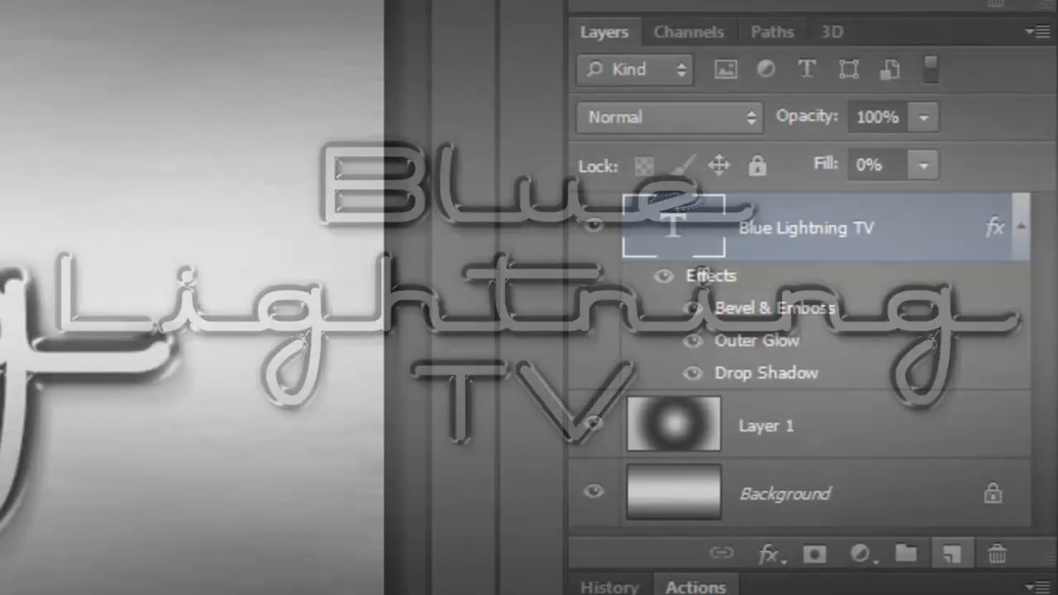
- Draw two overlapping 100 px-radius rounded-rectangle paths around the title
{"action": "left_click", "coordinate": [952, 553]}
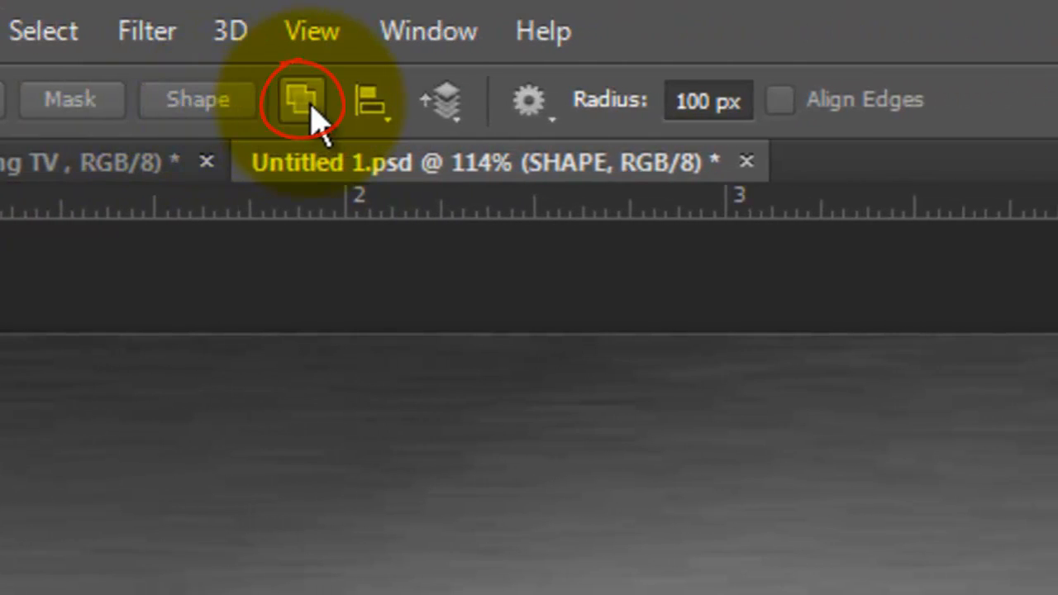
{"action": "left_click", "coordinate": [302, 99]}
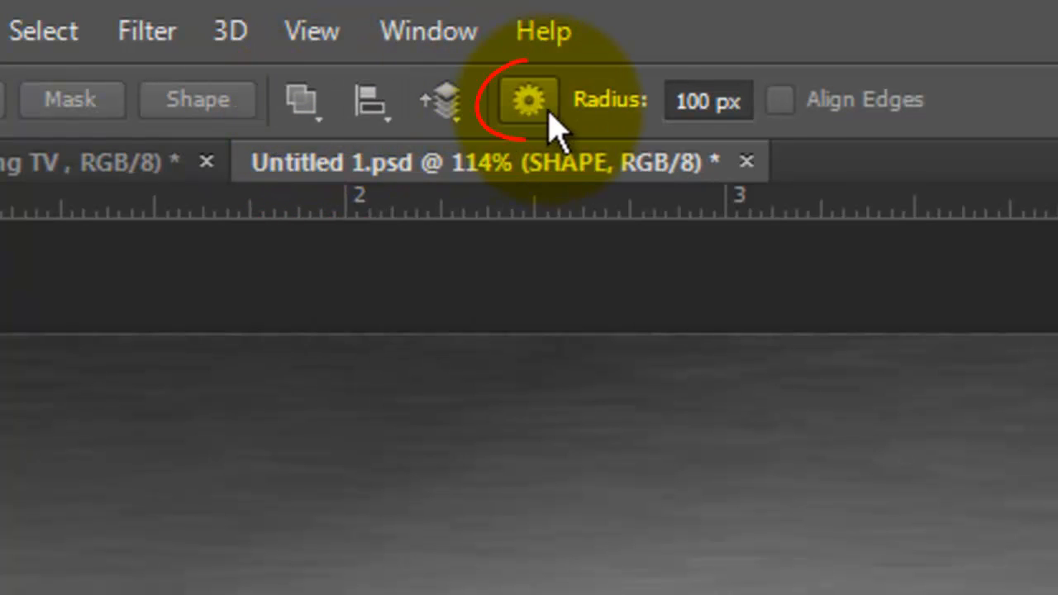
{"action": "left_click", "coordinate": [529, 100]}
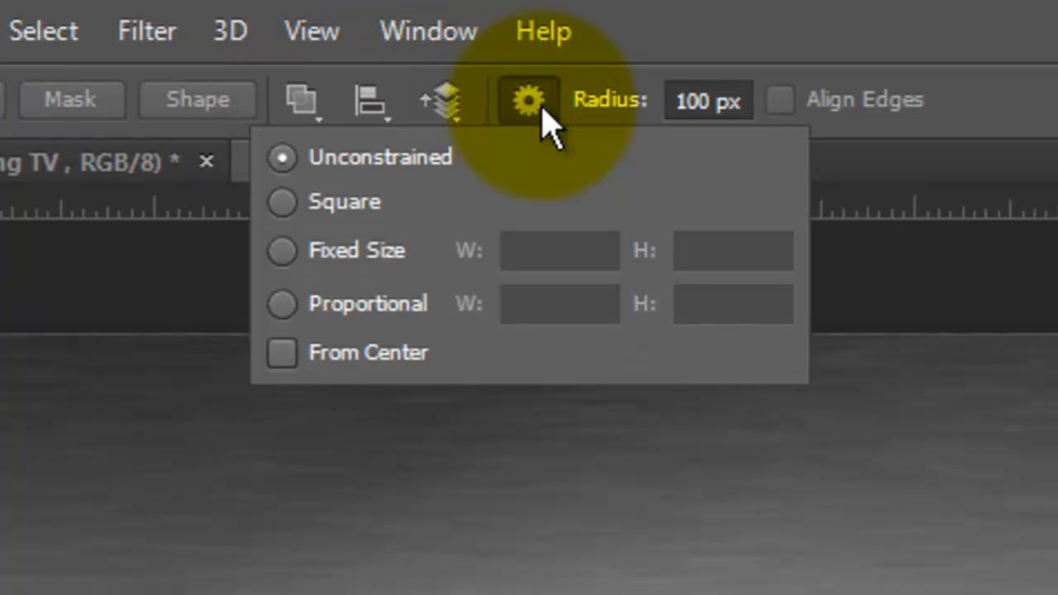
{"action": "mouse_move", "coordinate": [546, 128]}
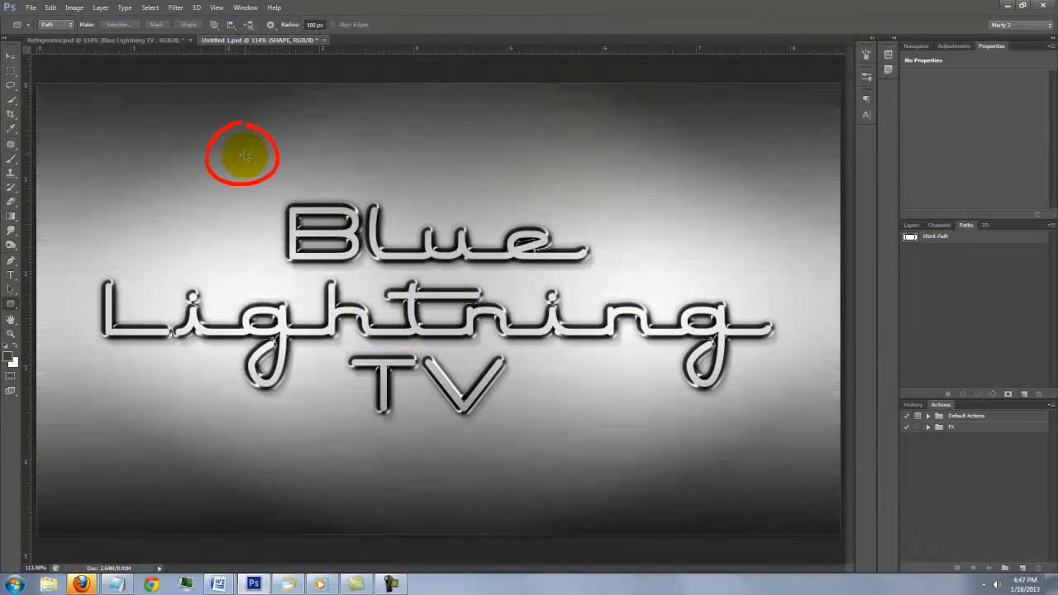
{"action": "left_click_drag", "start_coordinate": [243, 155], "coordinate": [636, 481]}
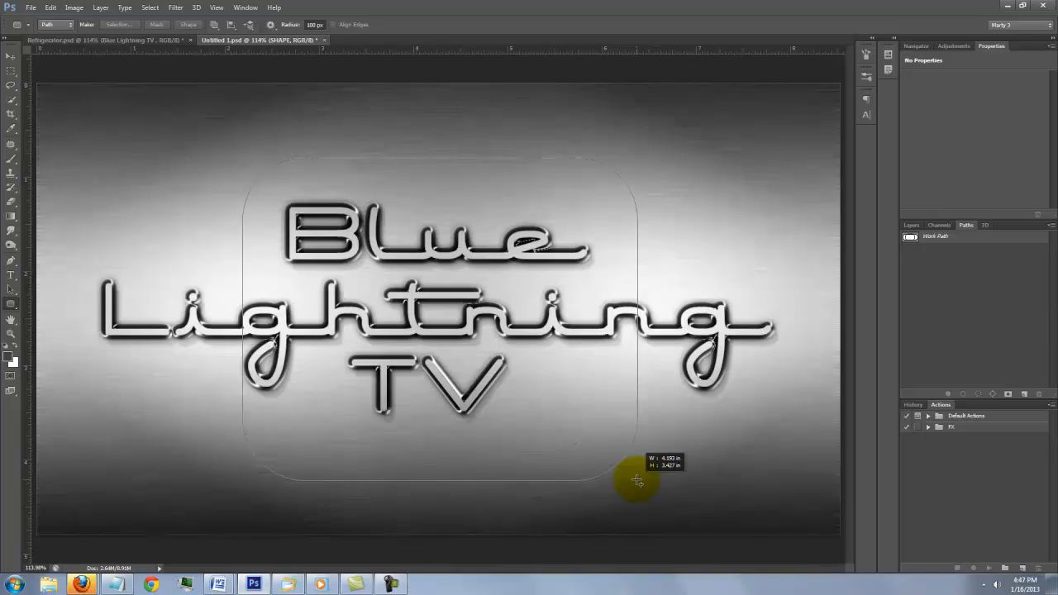
{"action": "key", "text": "space"}
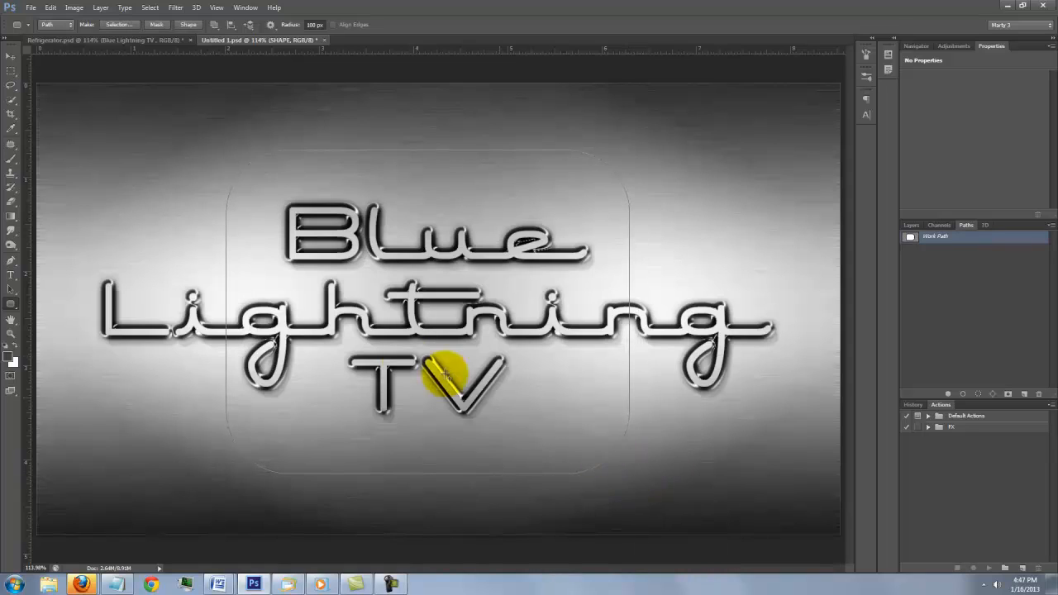
{"action": "left_click_drag", "start_coordinate": [446, 376], "coordinate": [793, 418]}
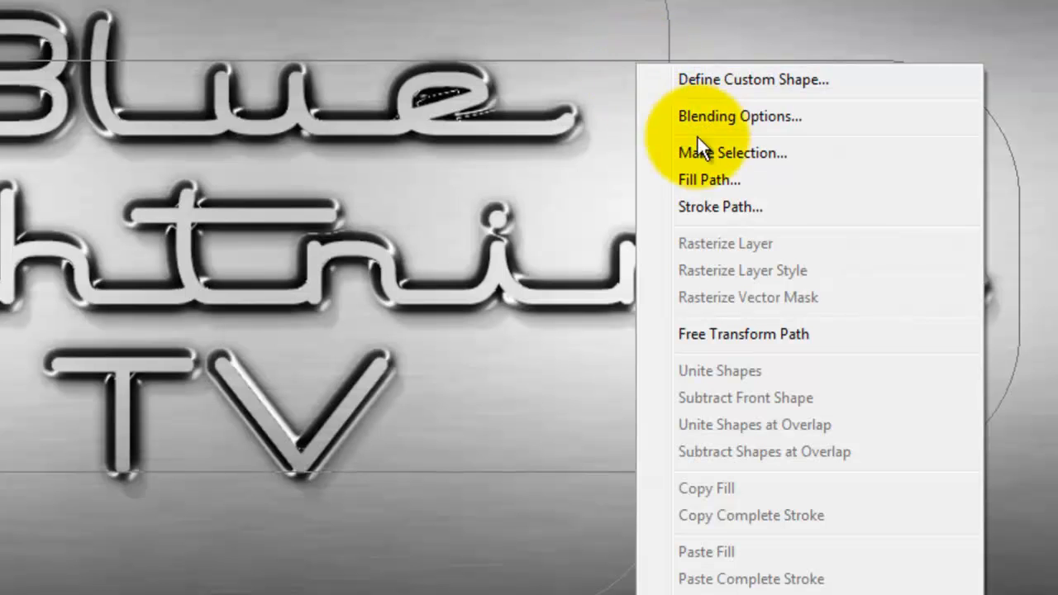
- Convert the frame path to a selection and stroke it 20 px dark grey outside
{"action": "left_click", "coordinate": [731, 153]}
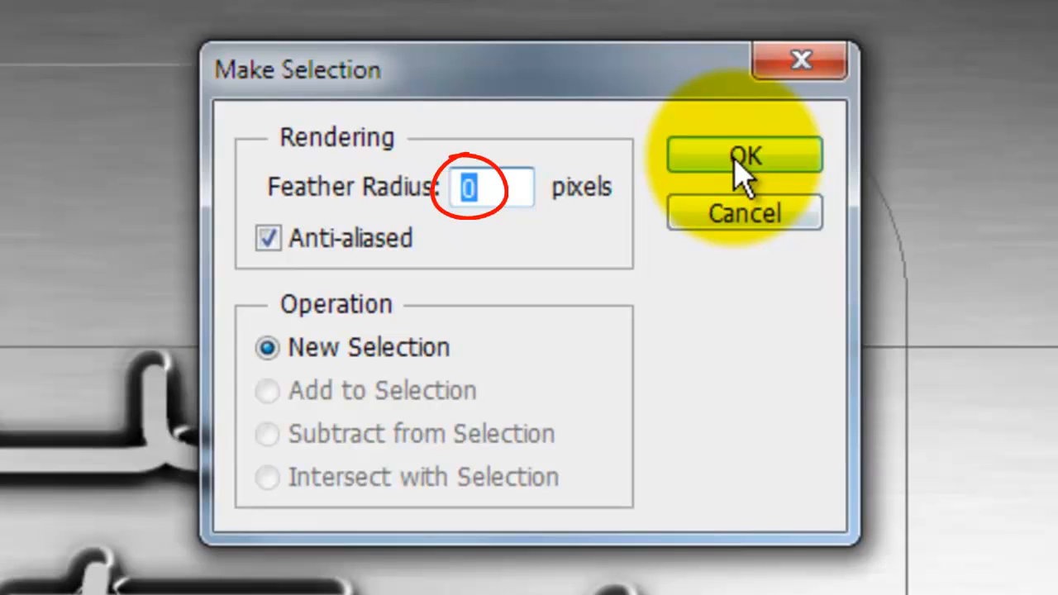
{"action": "left_click", "coordinate": [743, 156]}
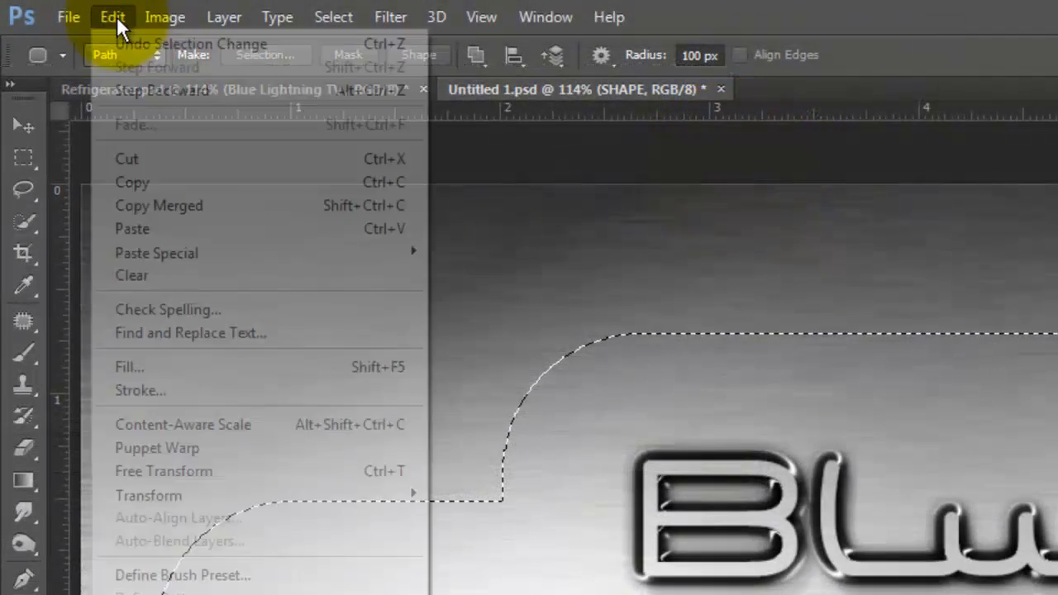
{"action": "left_click", "coordinate": [140, 390]}
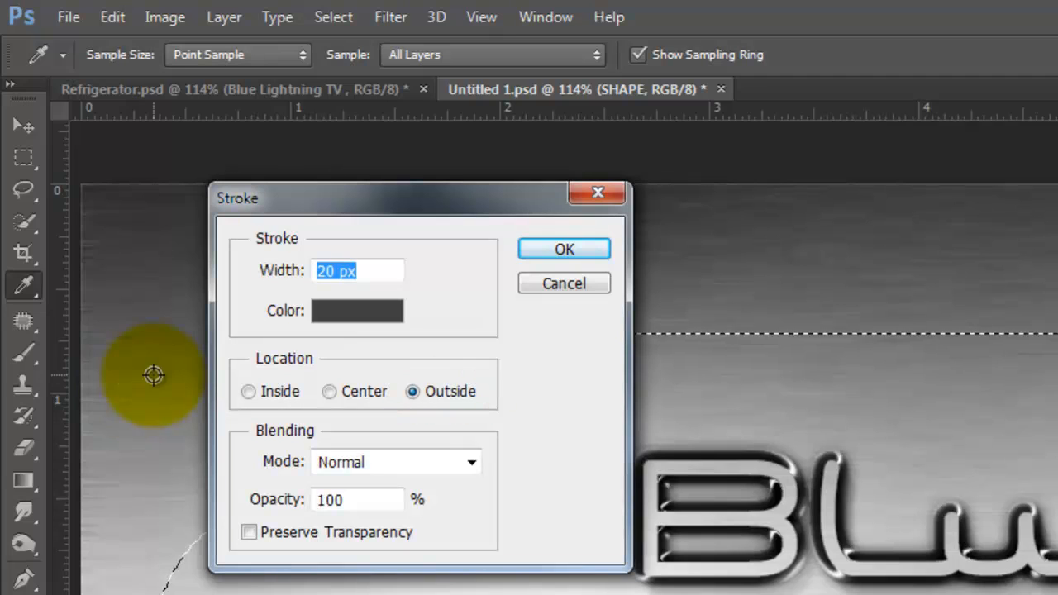
{"action": "mouse_move", "coordinate": [252, 364]}
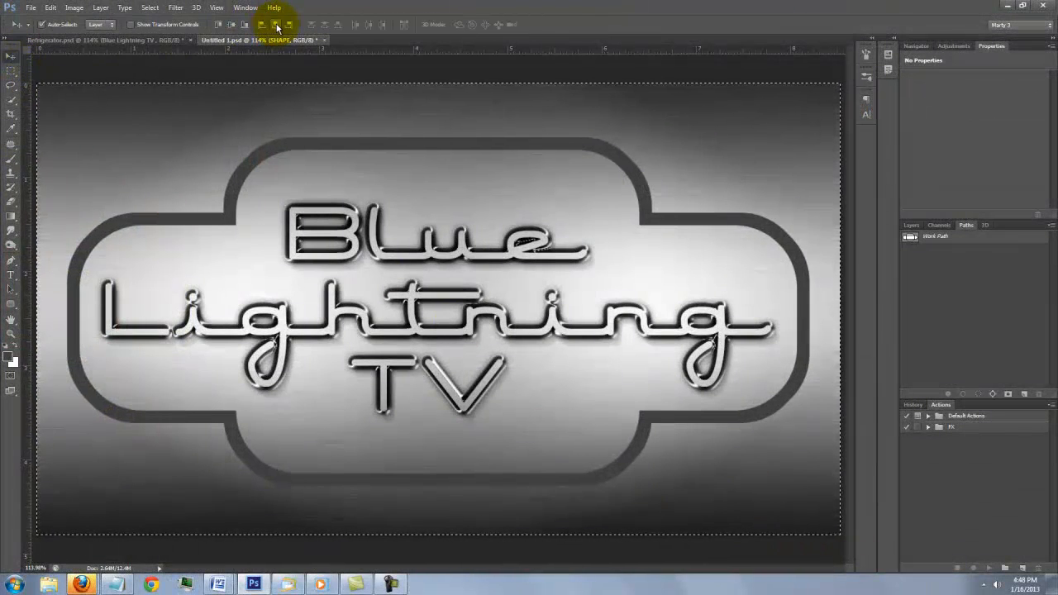
{"action": "key", "text": "ctrl+d"}
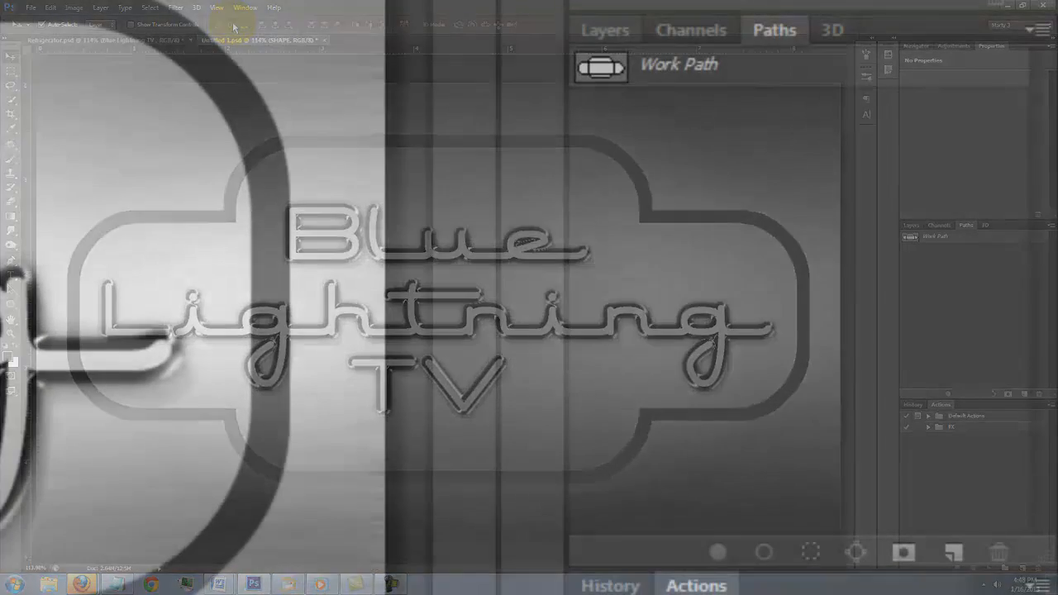
- Set the SHAPE frame layer's fill to 0% and copy the lettering's effects onto it
{"action": "left_click", "coordinate": [604, 29]}
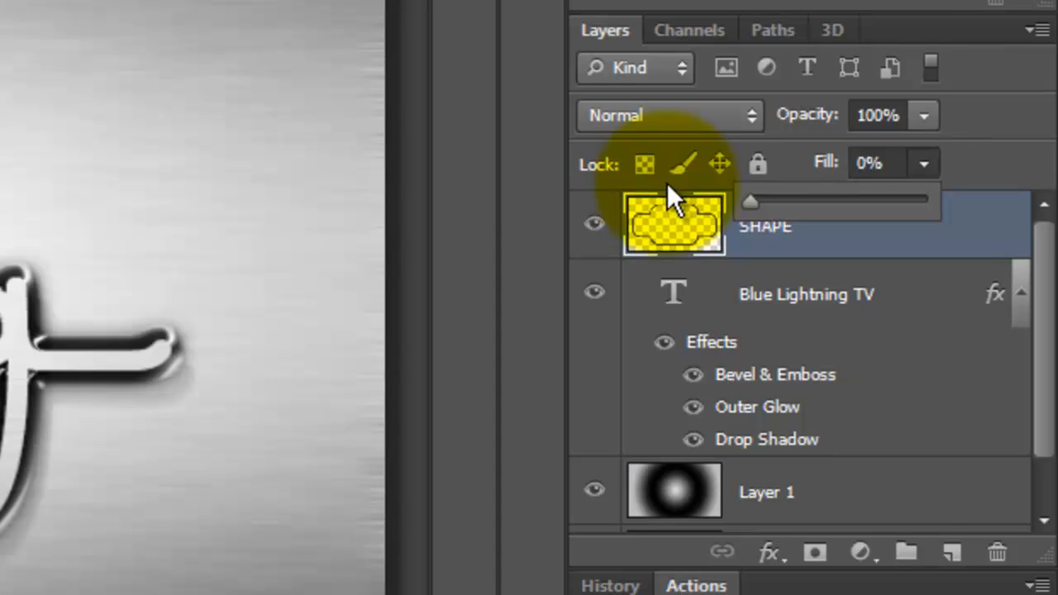
{"action": "left_click", "coordinate": [806, 294]}
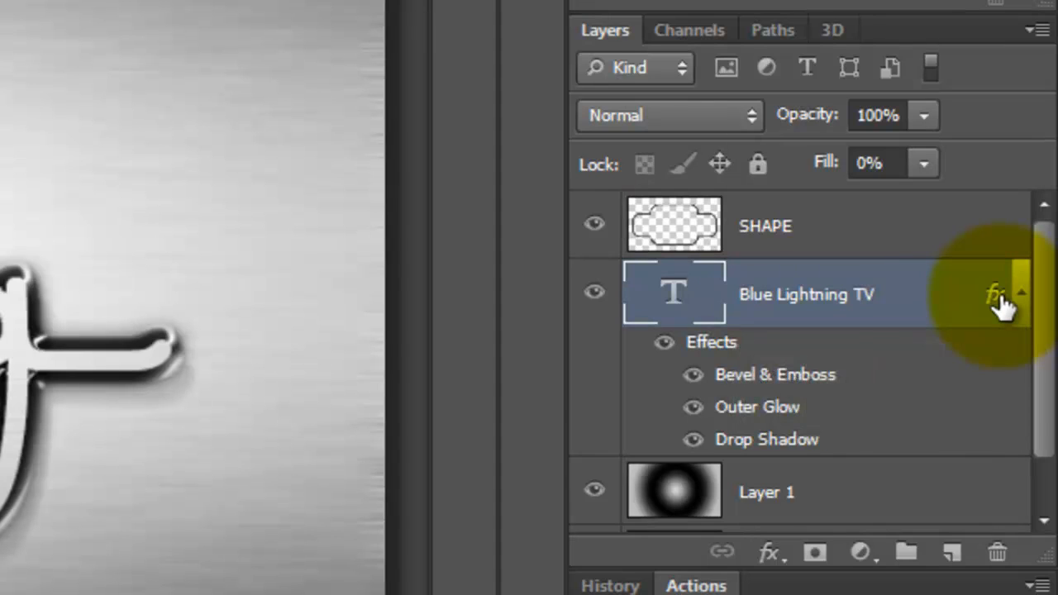
{"action": "left_click", "coordinate": [996, 294]}
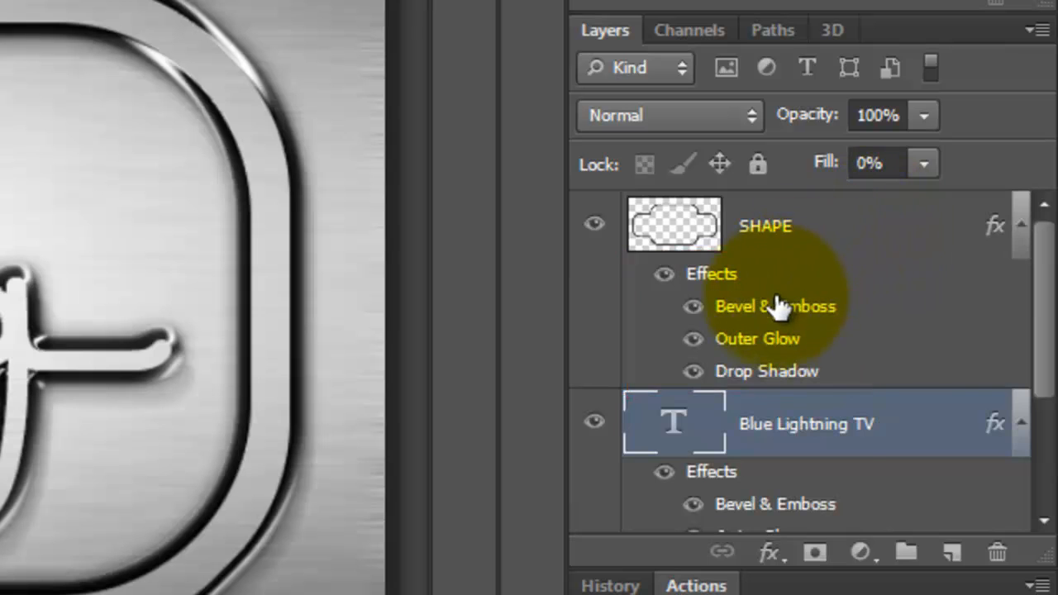
- Set the frame's Bevel & Emboss gloss contour to Ring - Double
{"action": "double_click", "coordinate": [776, 306]}
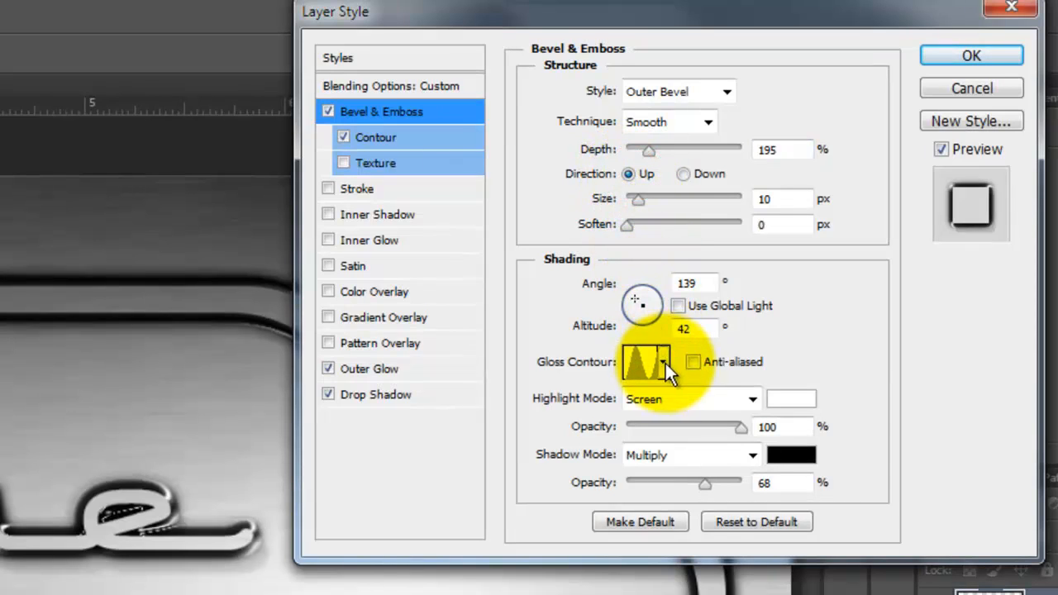
{"action": "left_click", "coordinate": [647, 362]}
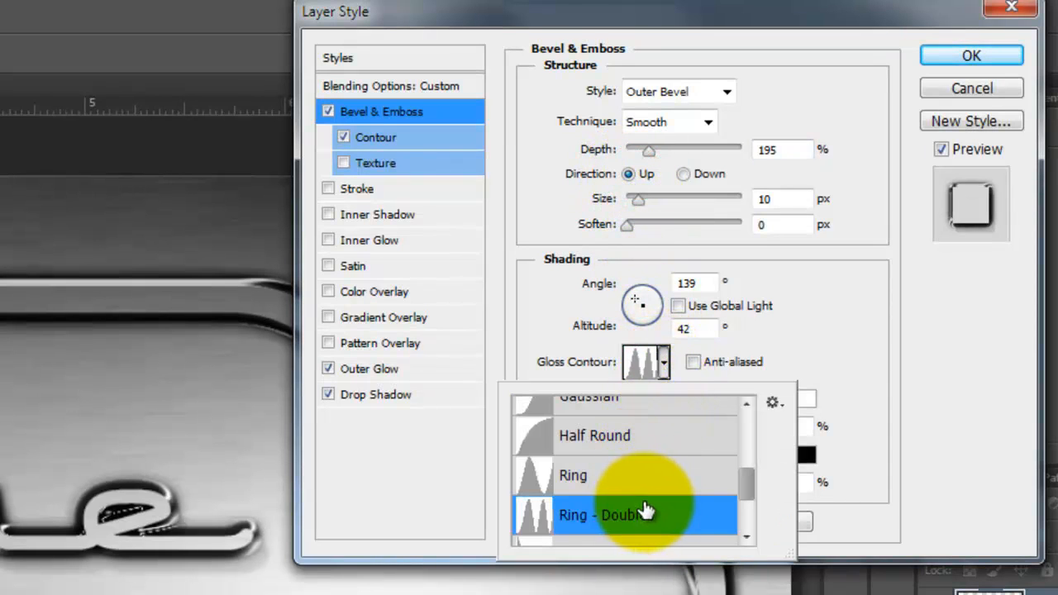
{"action": "left_click", "coordinate": [971, 56]}
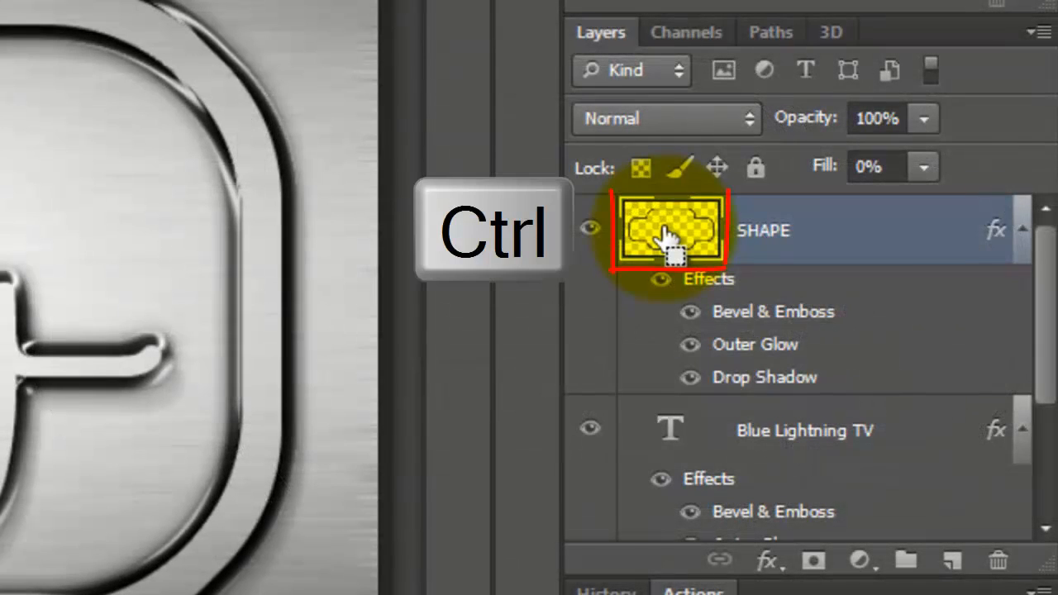
- Load the SHAPE outline as a selection and add Layer 2 masked to it
{"action": "left_click", "coordinate": [669, 229]}
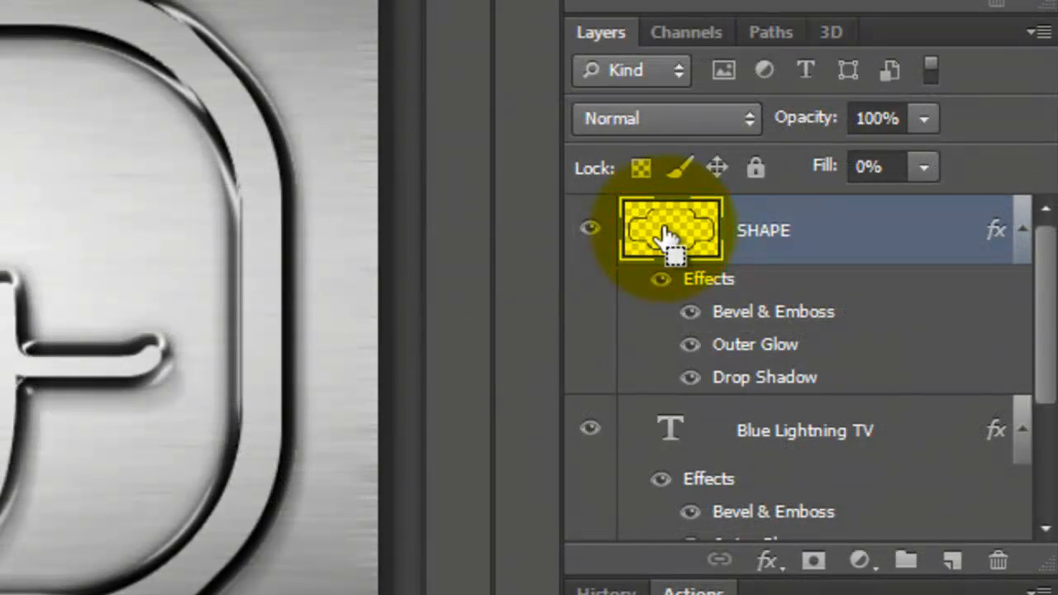
{"action": "left_click", "coordinate": [671, 230]}
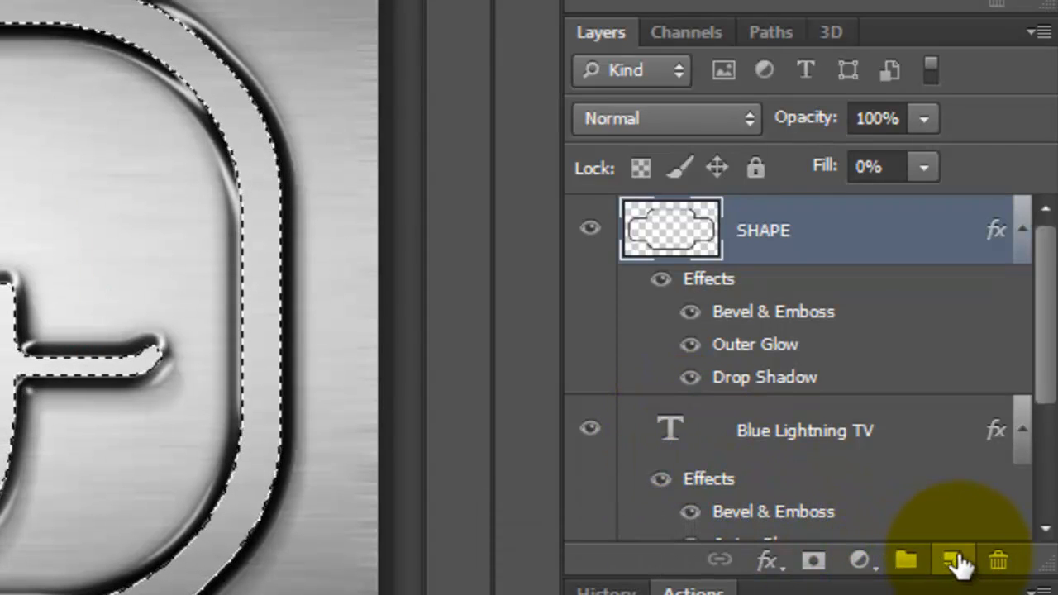
{"action": "left_click", "coordinate": [952, 561]}
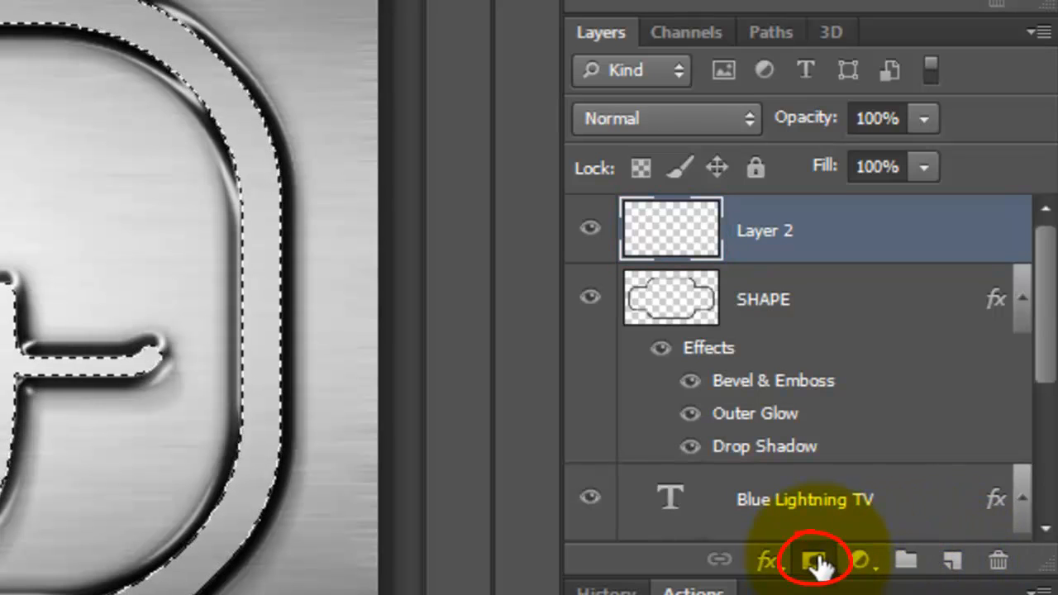
{"action": "left_click", "coordinate": [814, 560]}
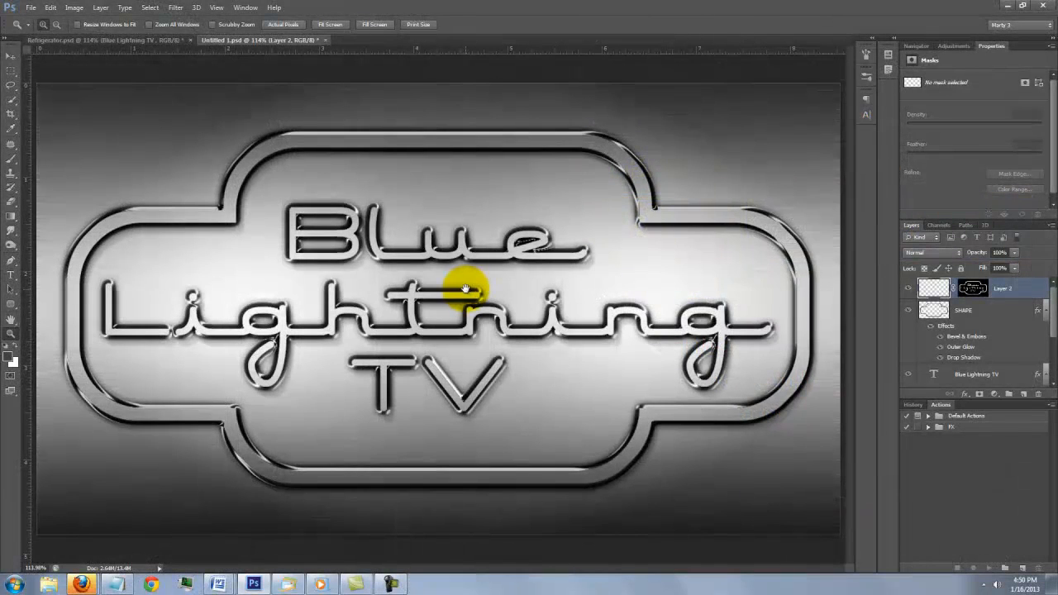
- Pick the Brush with white foreground, fit the canvas, and open Layer 2's blend modes
{"action": "key", "text": "alt"}
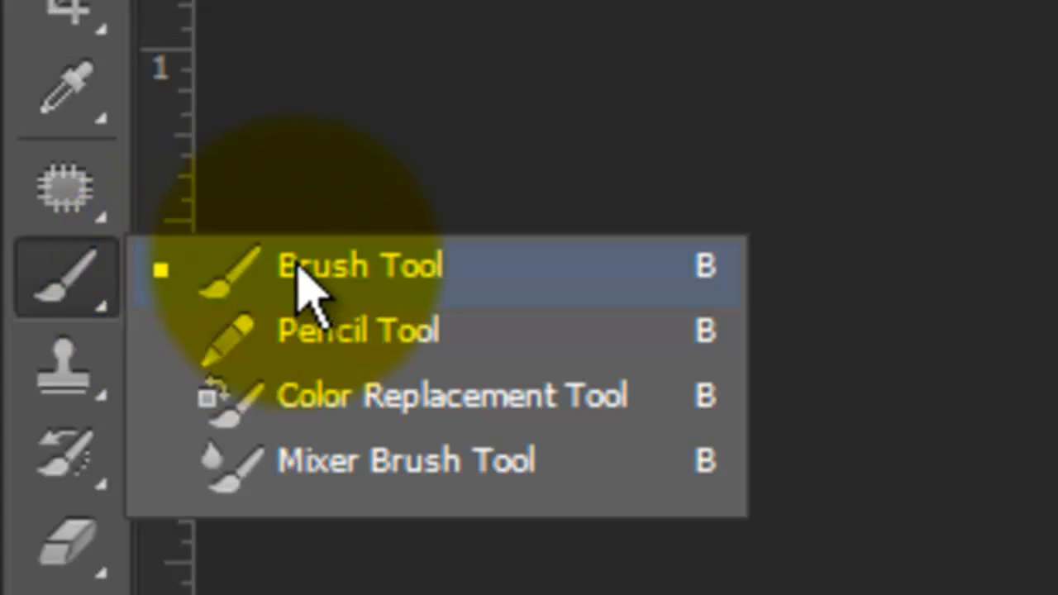
{"action": "left_click", "coordinate": [362, 266]}
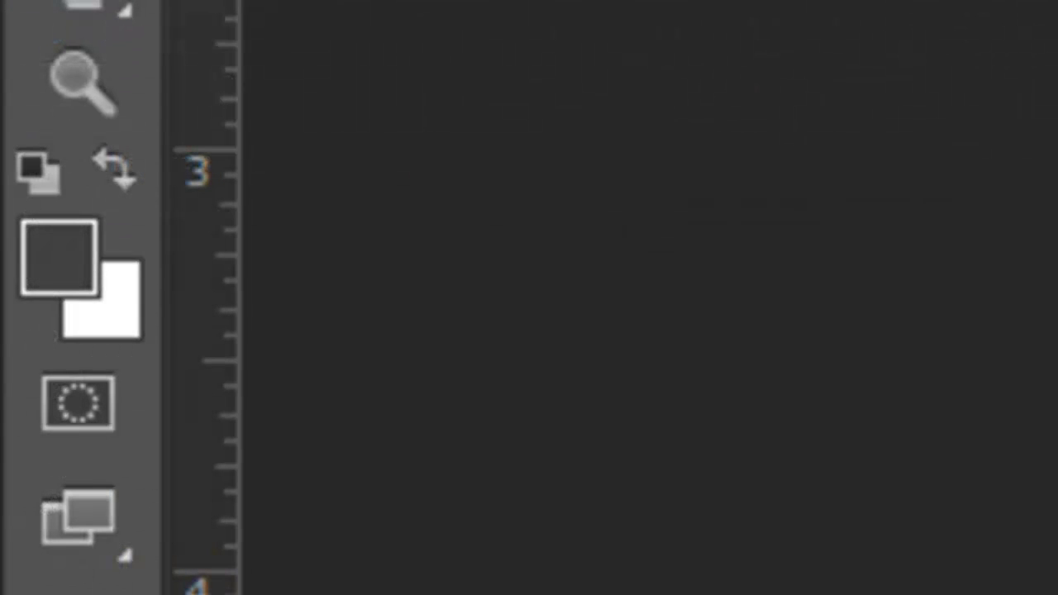
{"action": "left_click", "coordinate": [58, 256]}
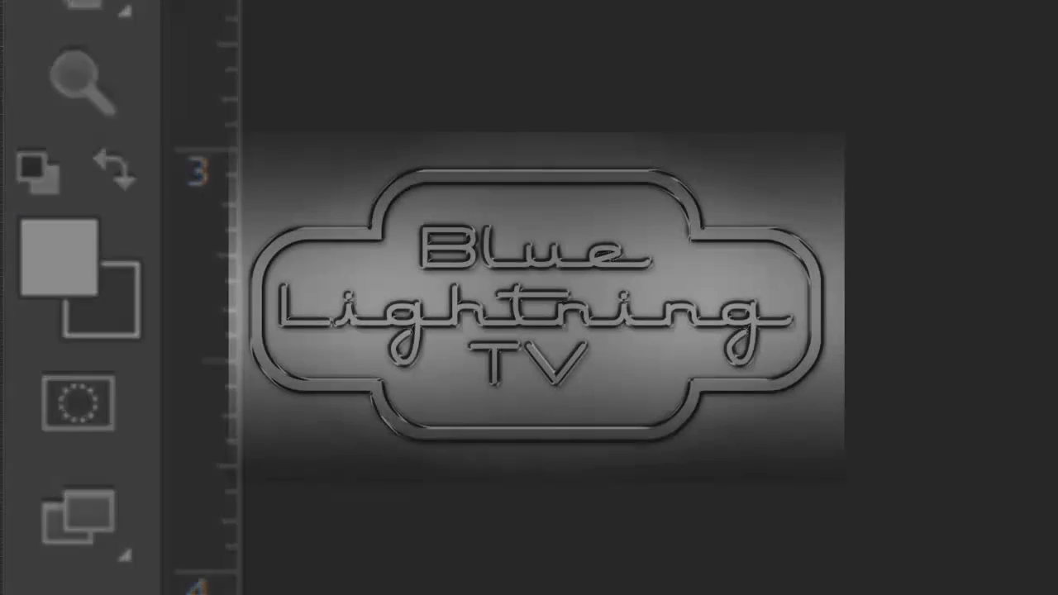
{"action": "key", "text": "ctrl+0"}
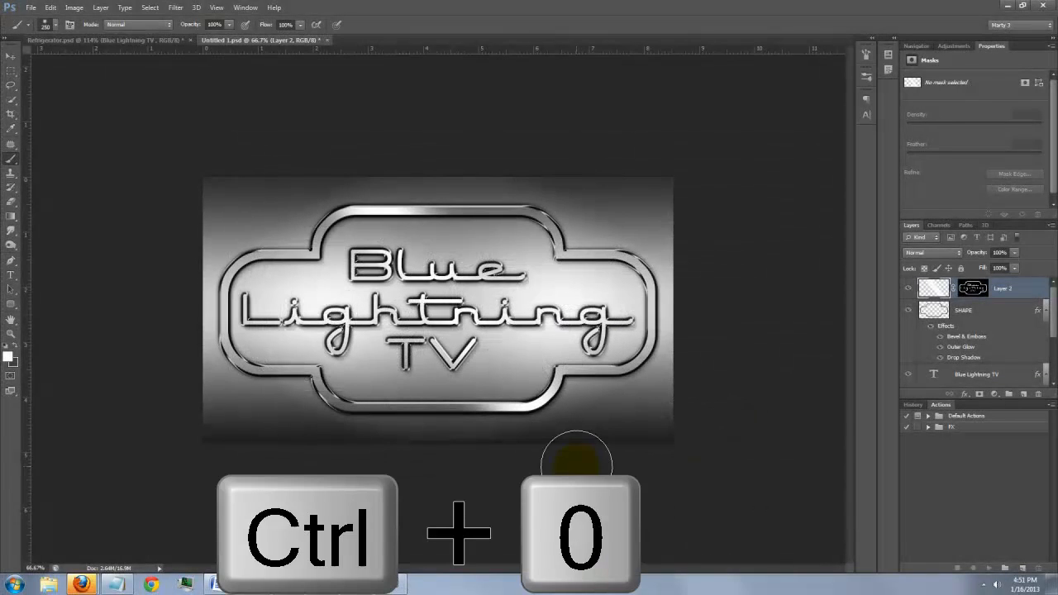
{"action": "key", "text": "ctrl+0"}
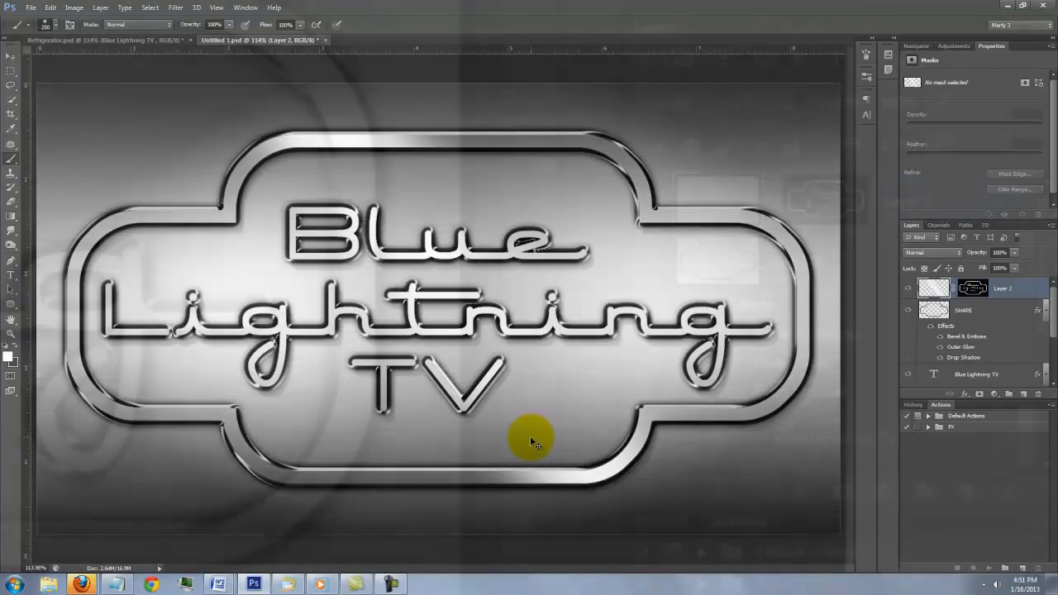
{"action": "left_click", "coordinate": [933, 252]}
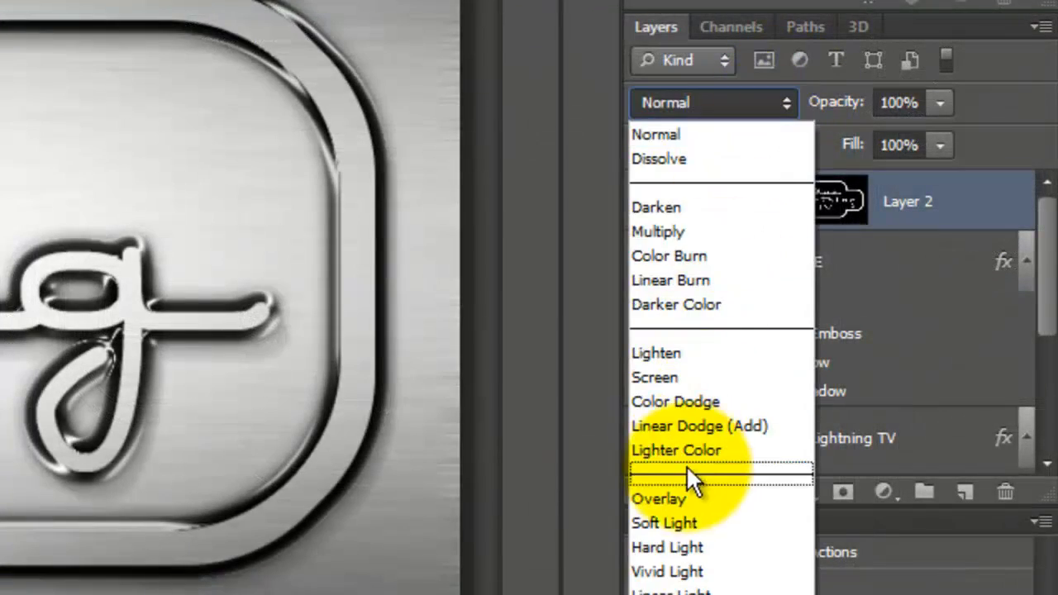